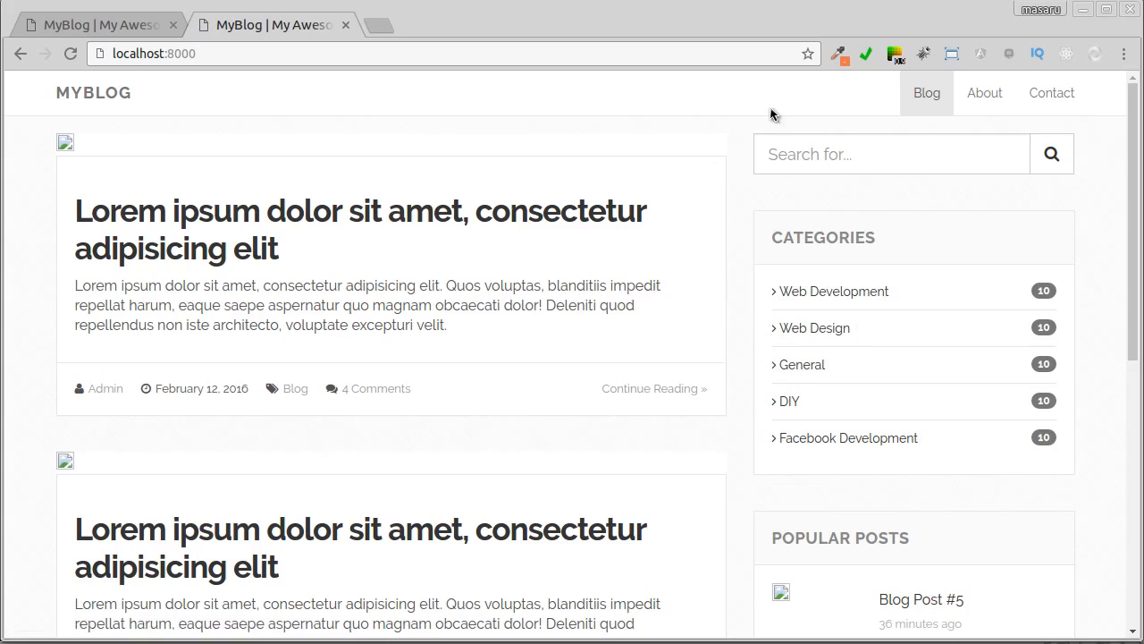
Step: Scroll the home page and open a blog post to read it down to Edo's author box
{"action": "scroll", "scroll_direction": "down", "scroll_amount": 3}
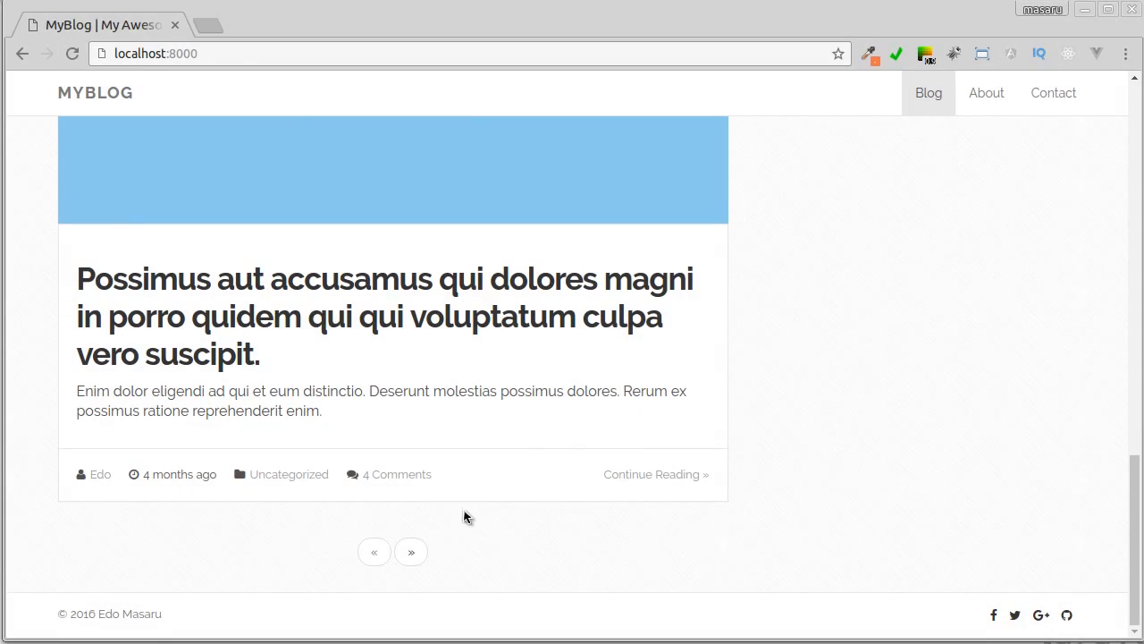
{"action": "left_click", "coordinate": [412, 551]}
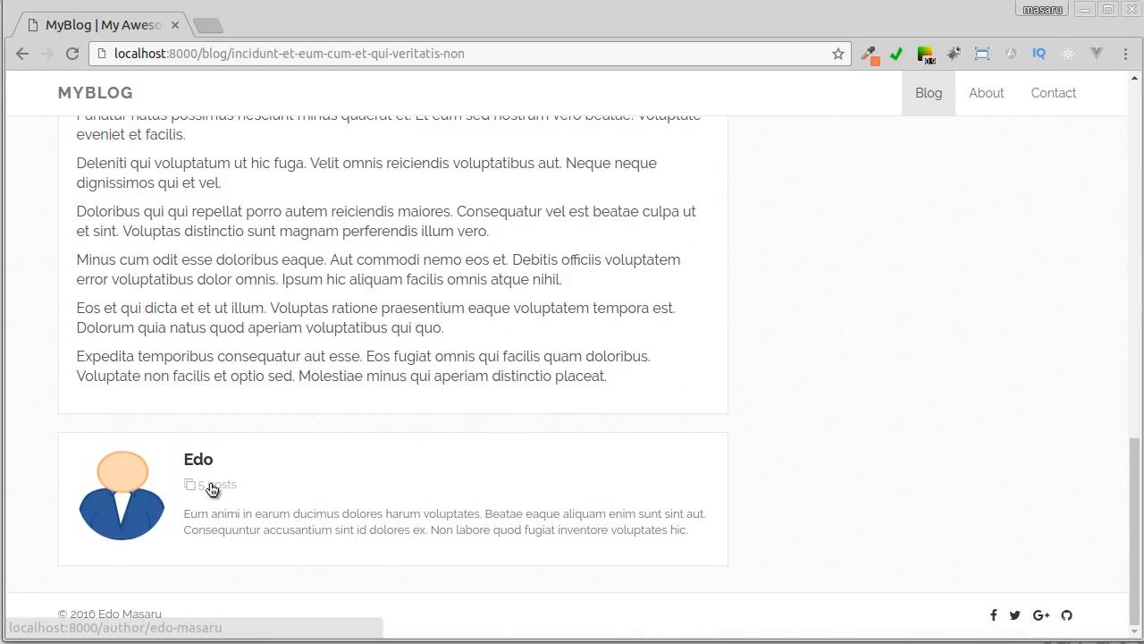
Step: Browse the list of all posts by author Edo
{"action": "left_click", "coordinate": [214, 488]}
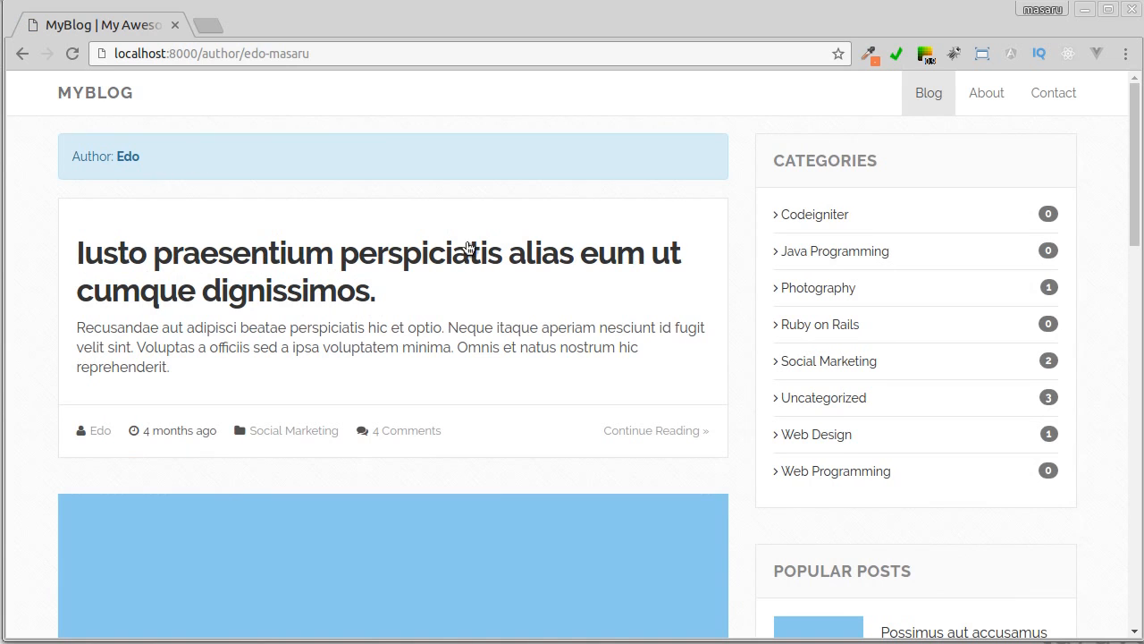
{"action": "scroll", "scroll_direction": "down", "scroll_amount": 3}
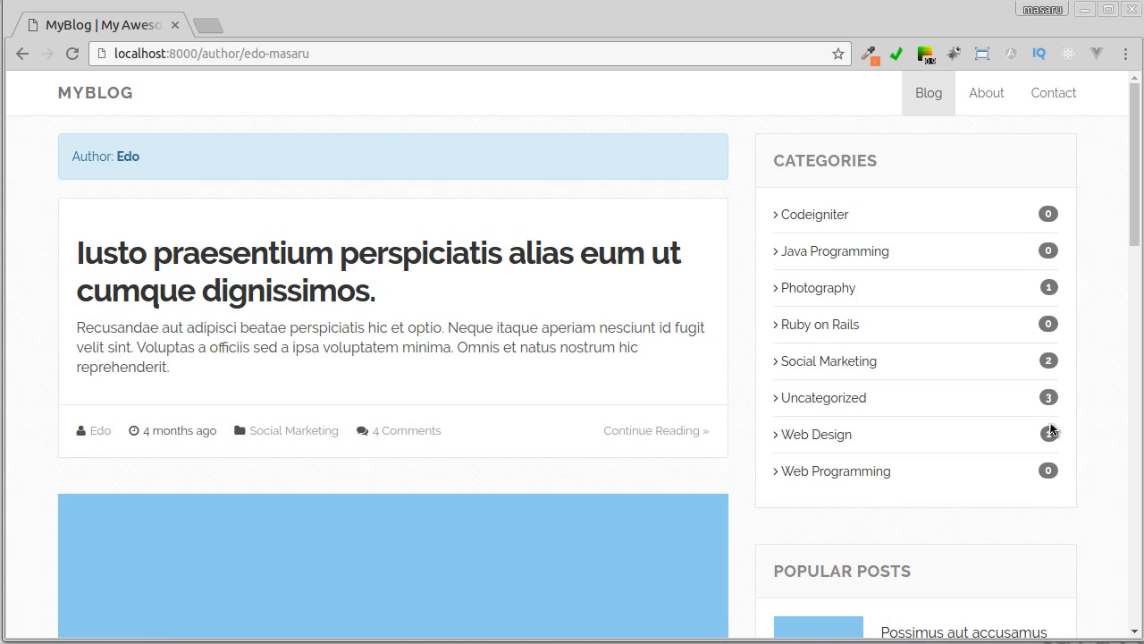
Step: Browse the Uncategorized, Codeigniter and Photography category listings down to the footer
{"action": "left_click", "coordinate": [823, 397]}
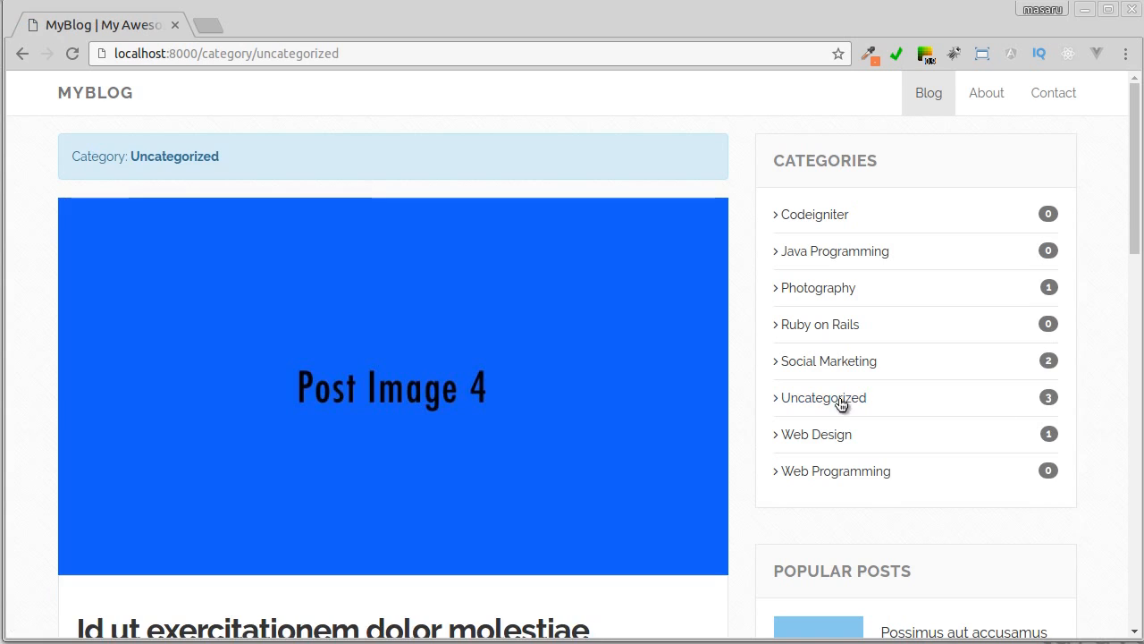
{"action": "scroll", "scroll_direction": "down", "scroll_amount": 3}
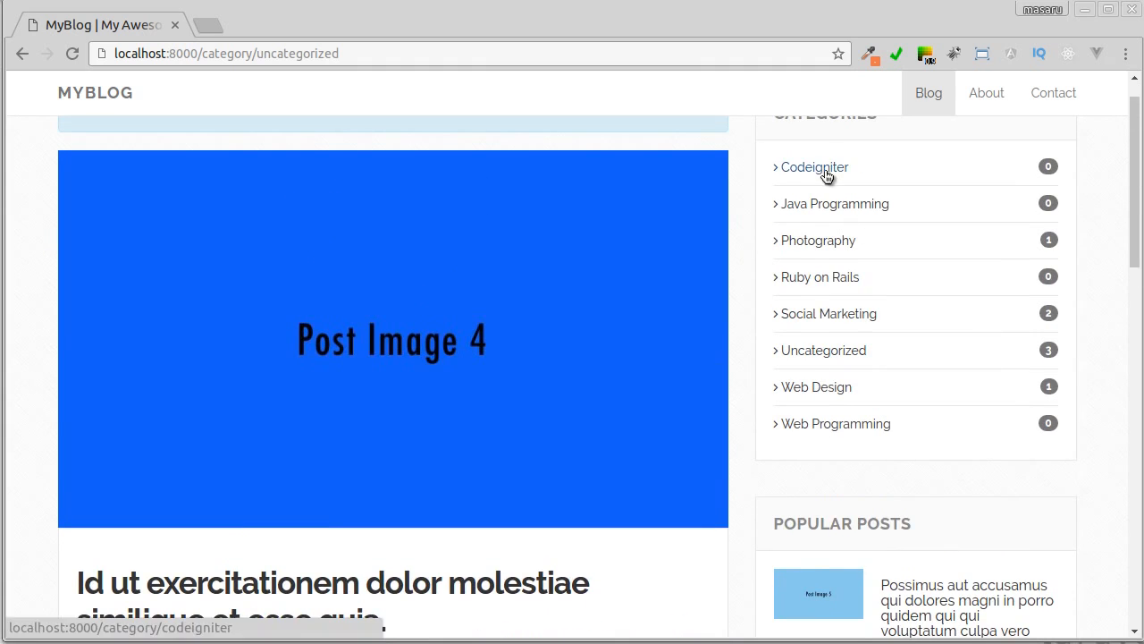
{"action": "left_click", "coordinate": [815, 167]}
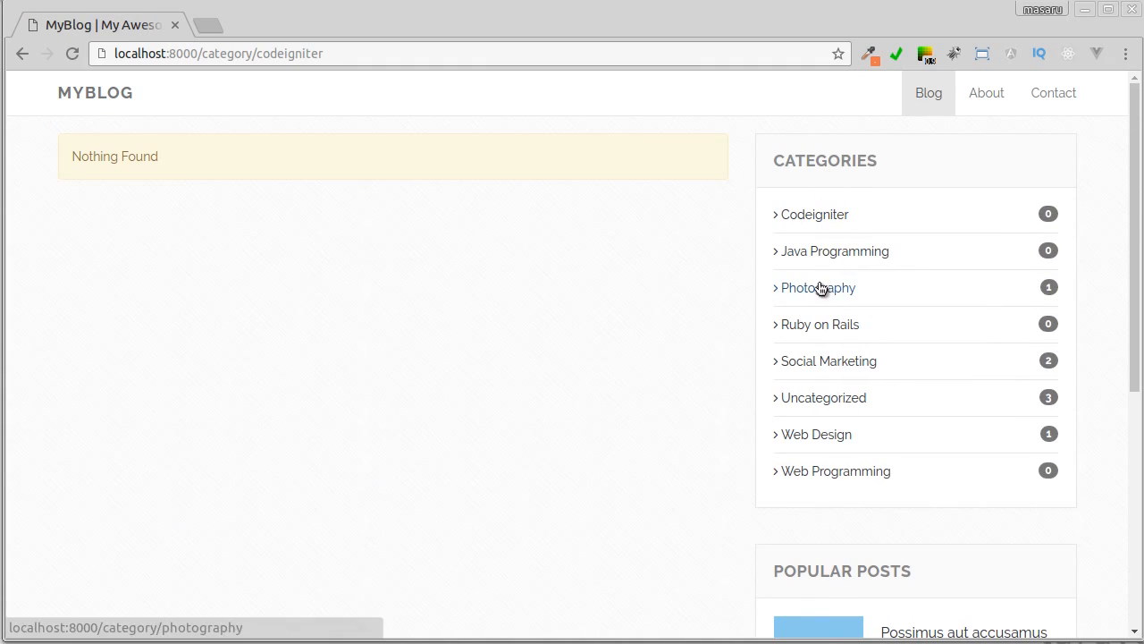
{"action": "left_click", "coordinate": [819, 287]}
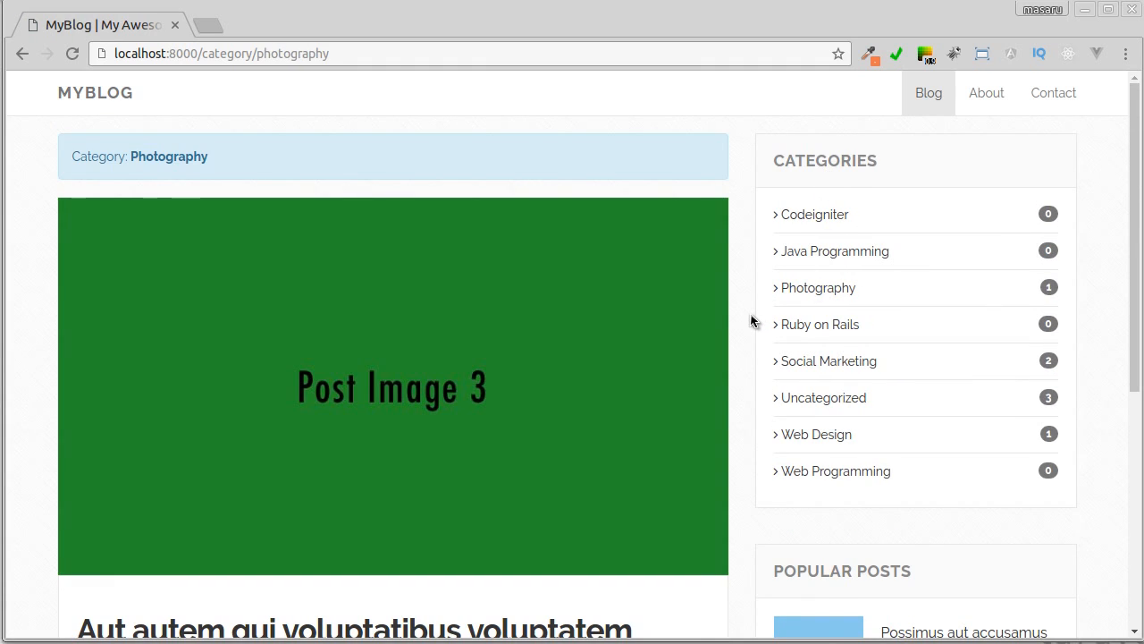
{"action": "scroll", "scroll_direction": "down", "scroll_amount": 3}
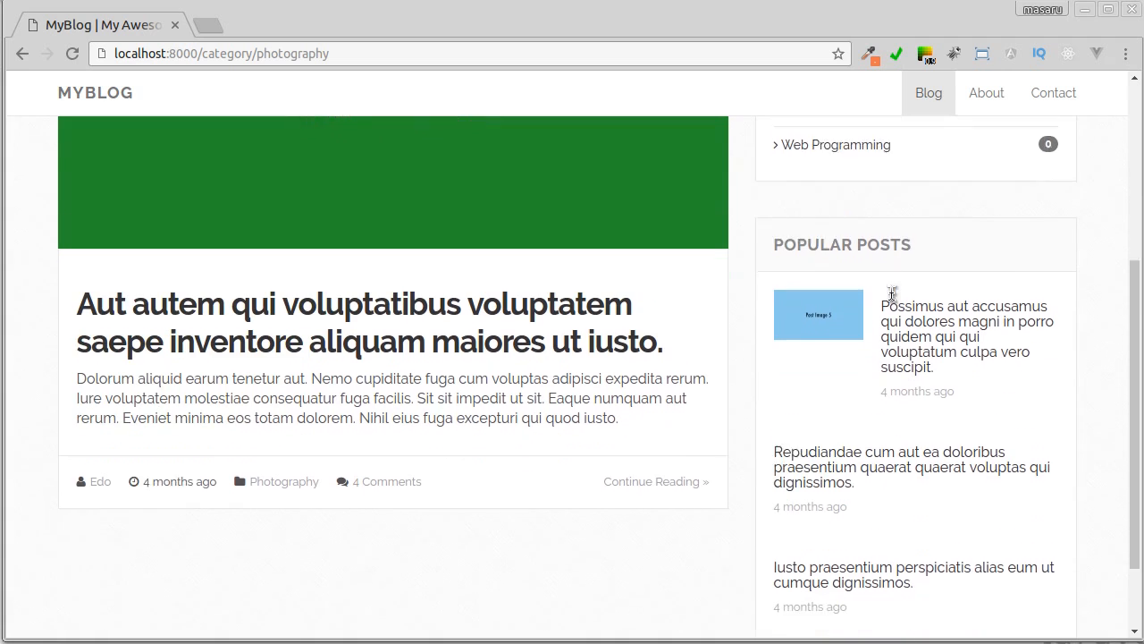
{"action": "scroll", "scroll_direction": "down", "scroll_amount": 3}
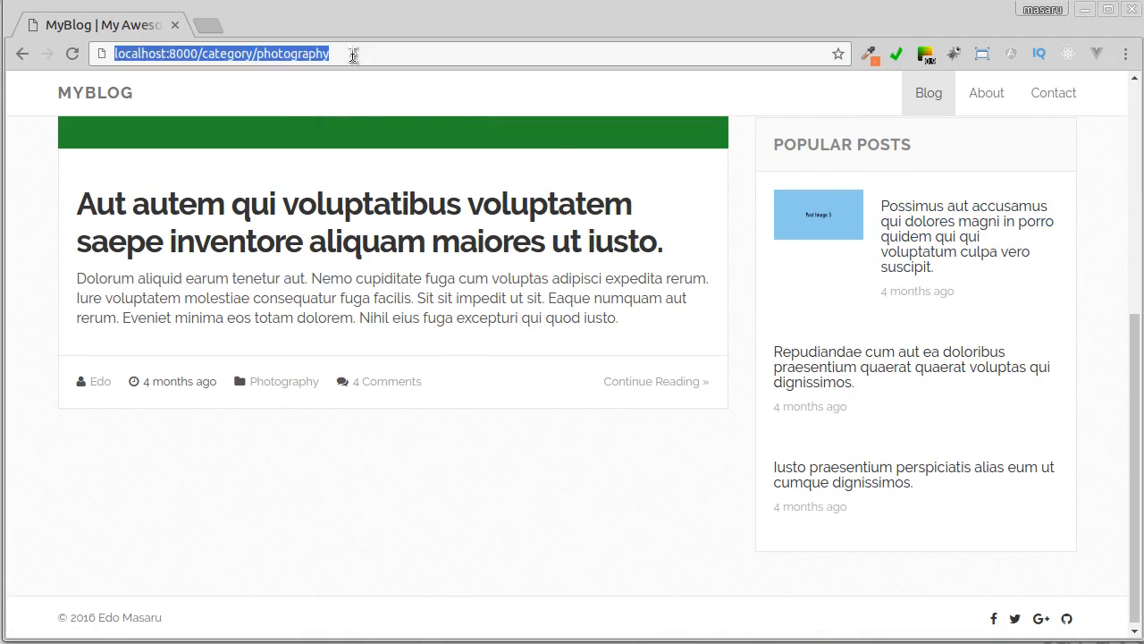
Step: Append 'blabla' to the category URL to trigger Page Not Found, then go to the admin dashboard
{"action": "type", "text": "bl"}
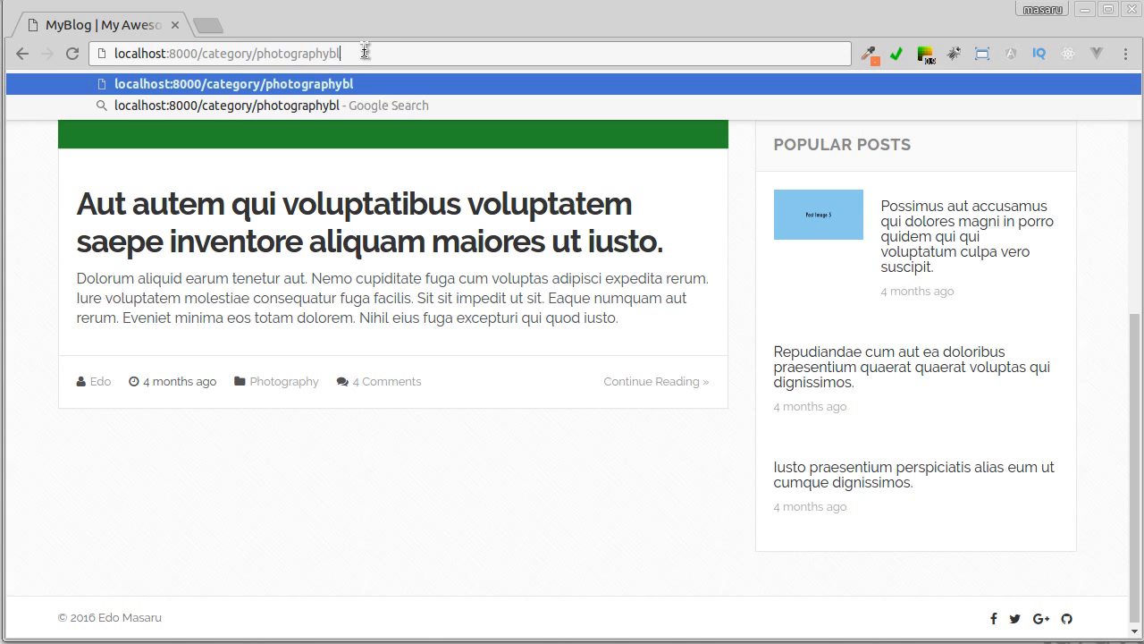
{"action": "type", "text": "blabla"}
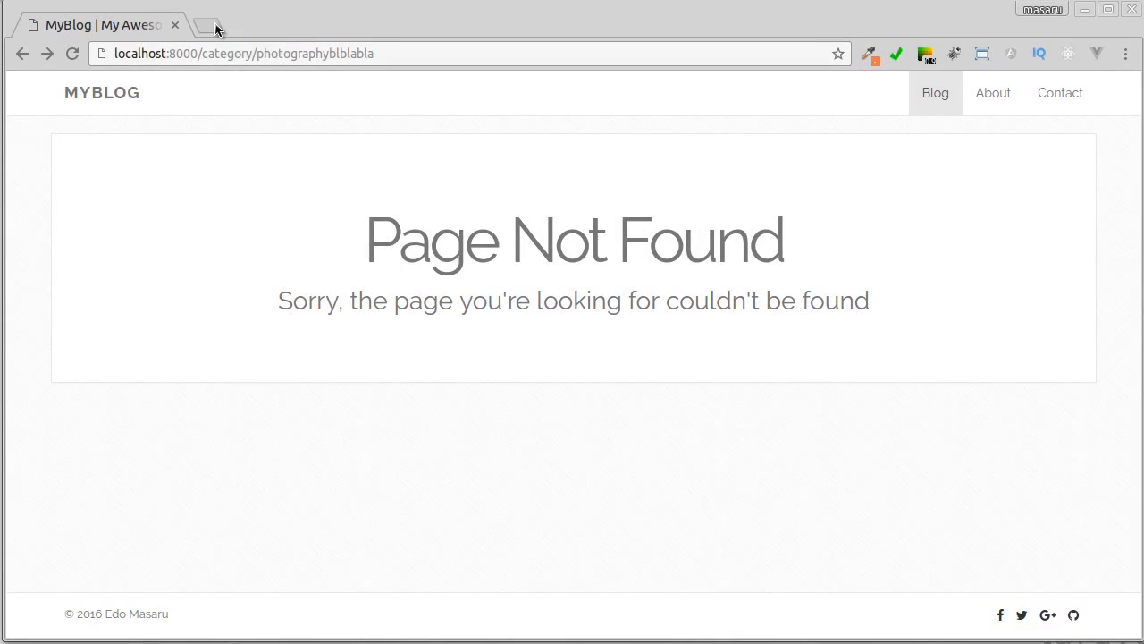
{"action": "left_click", "coordinate": [211, 24]}
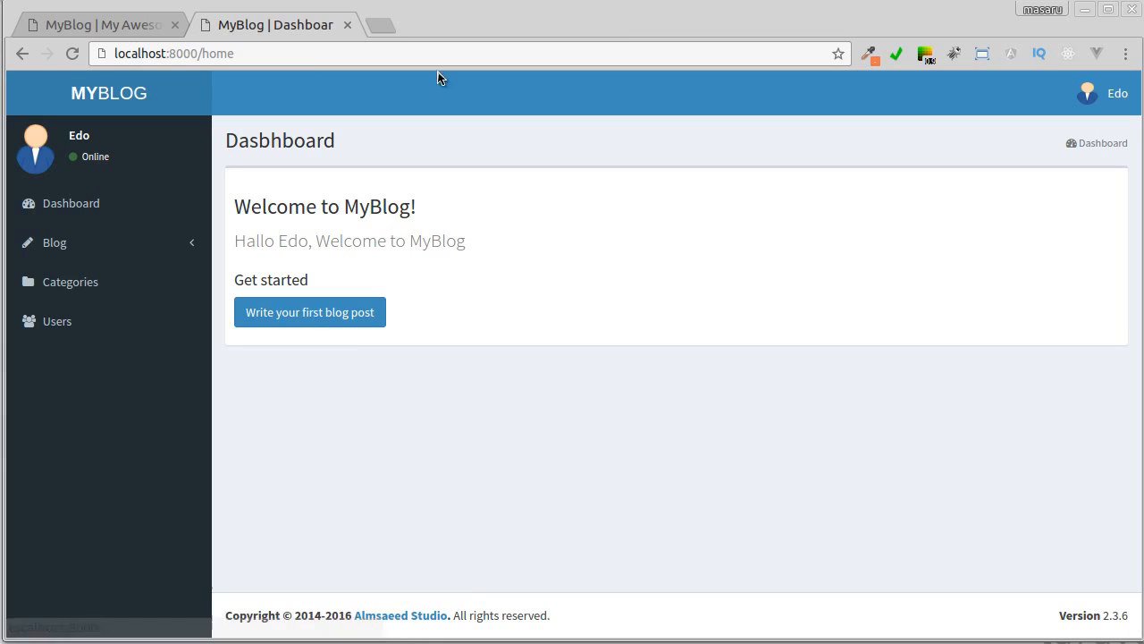
Step: Fill in title, excerpt, body, 21/12/2016 date and Web Programming category, then publish
{"action": "left_click", "coordinate": [310, 312]}
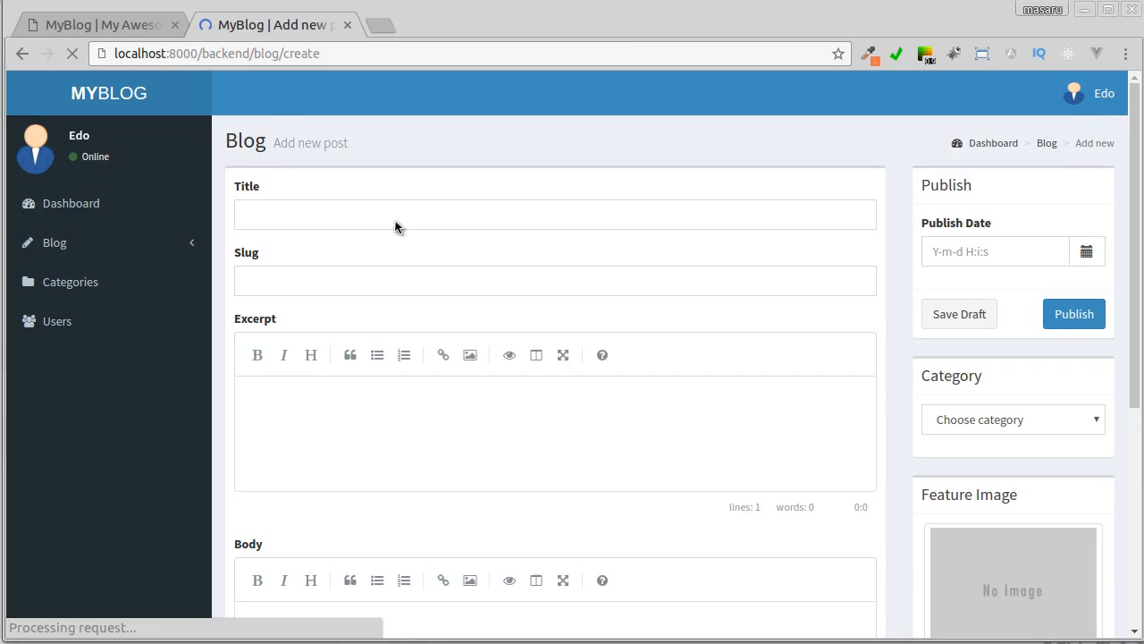
{"action": "type", "text": "This is my another post"}
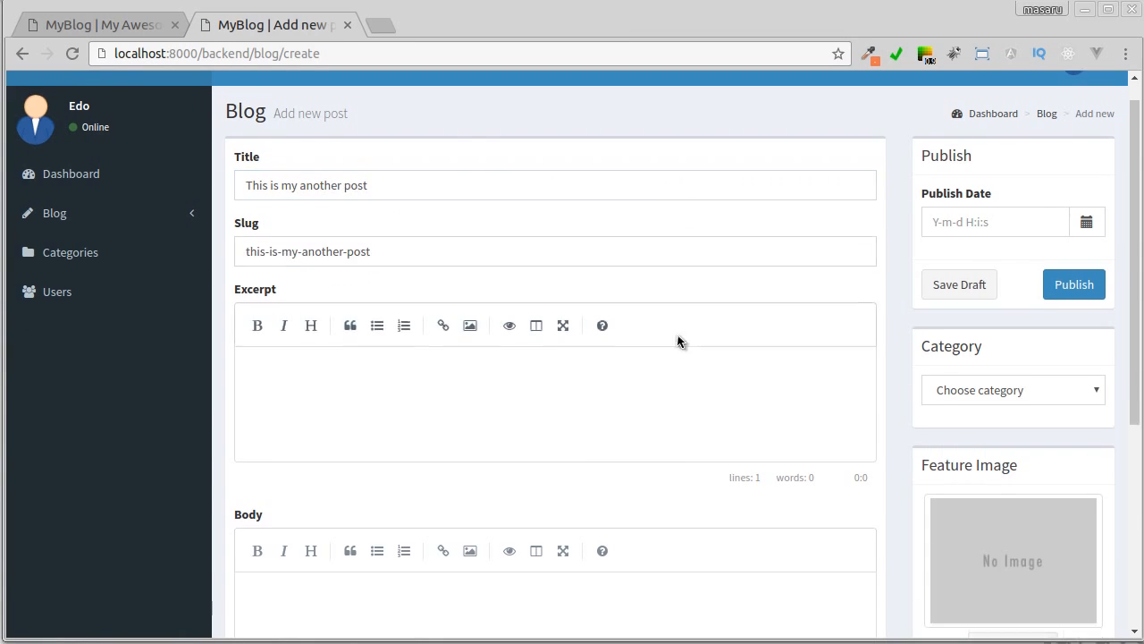
{"action": "scroll", "scroll_direction": "down", "scroll_amount": 3}
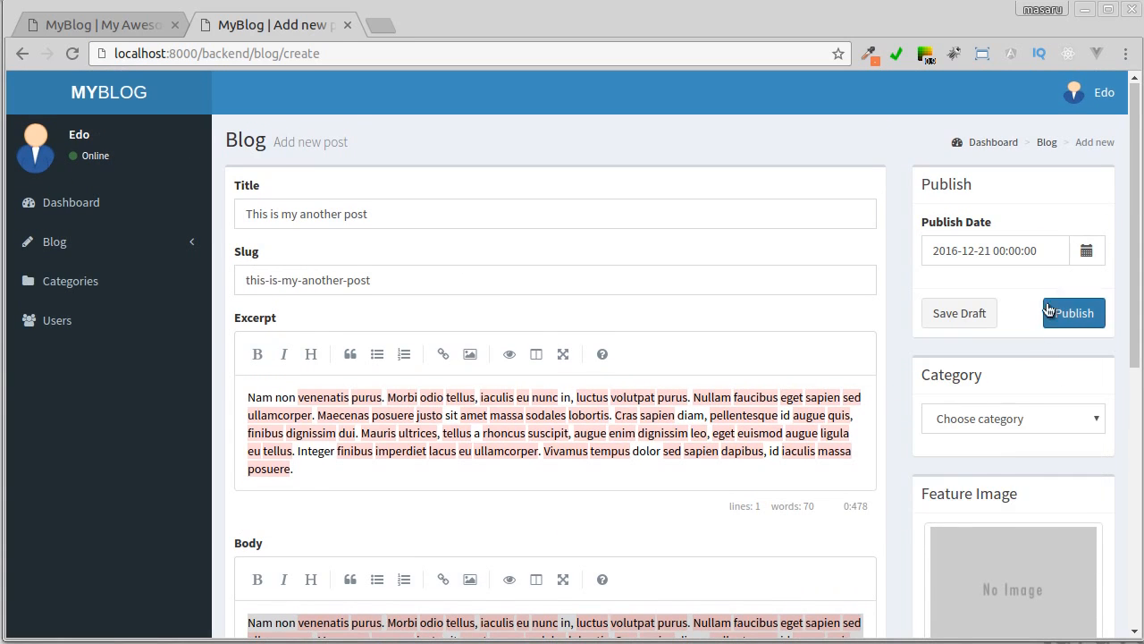
{"action": "left_click", "coordinate": [1014, 418]}
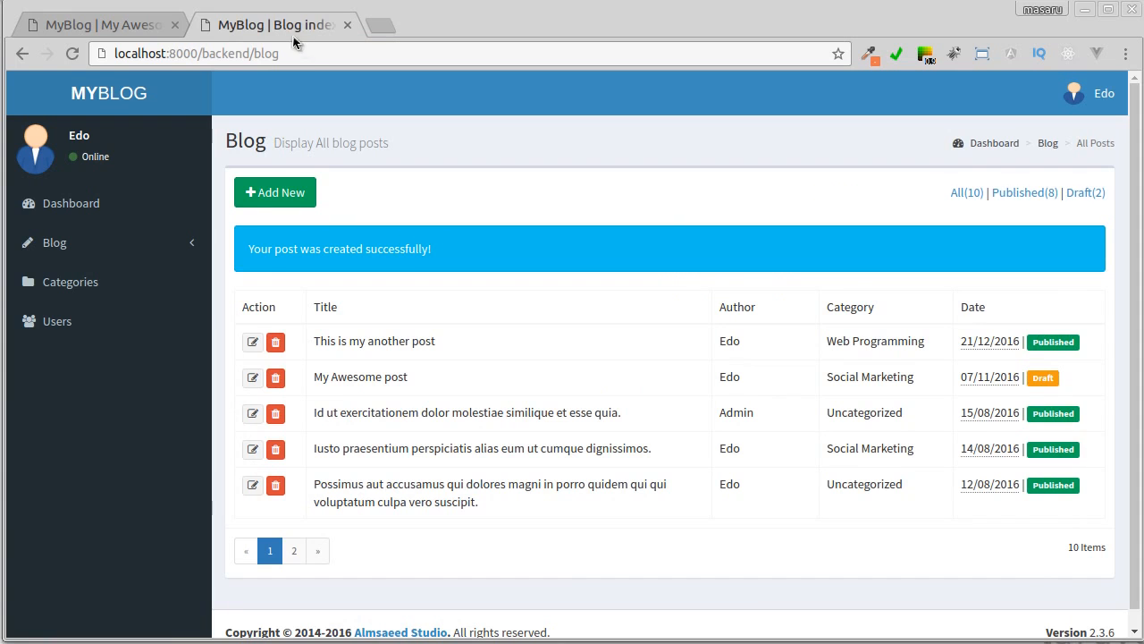
Step: Open 'This is my another post' in the edit form, then return to the front-end tab
{"action": "left_click", "coordinate": [252, 341]}
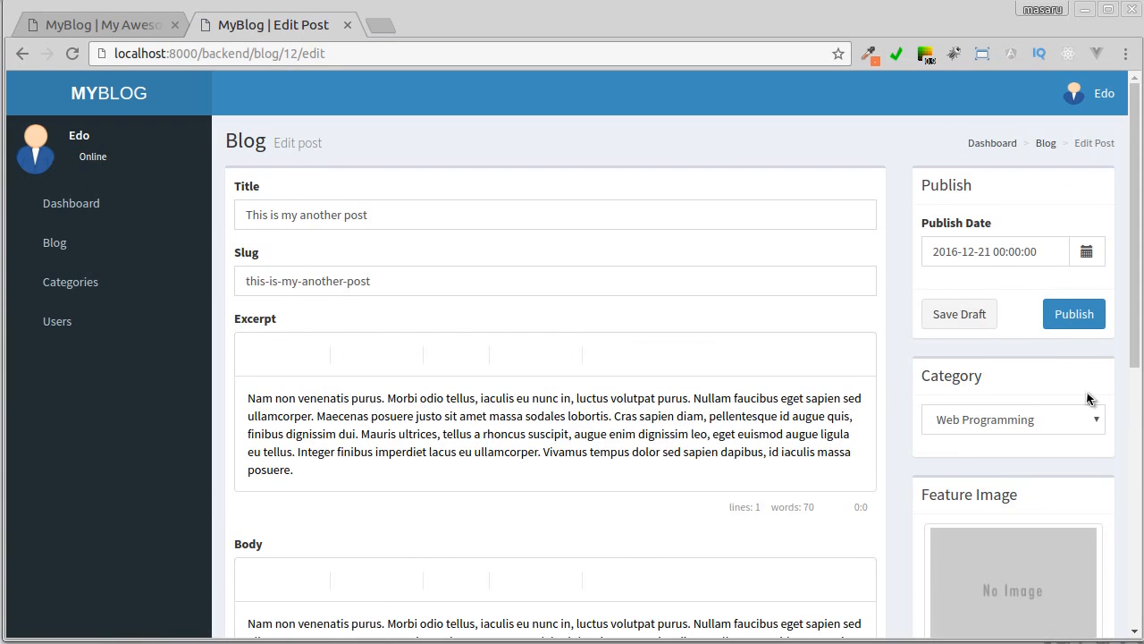
{"action": "scroll", "scroll_direction": "down", "scroll_amount": 3}
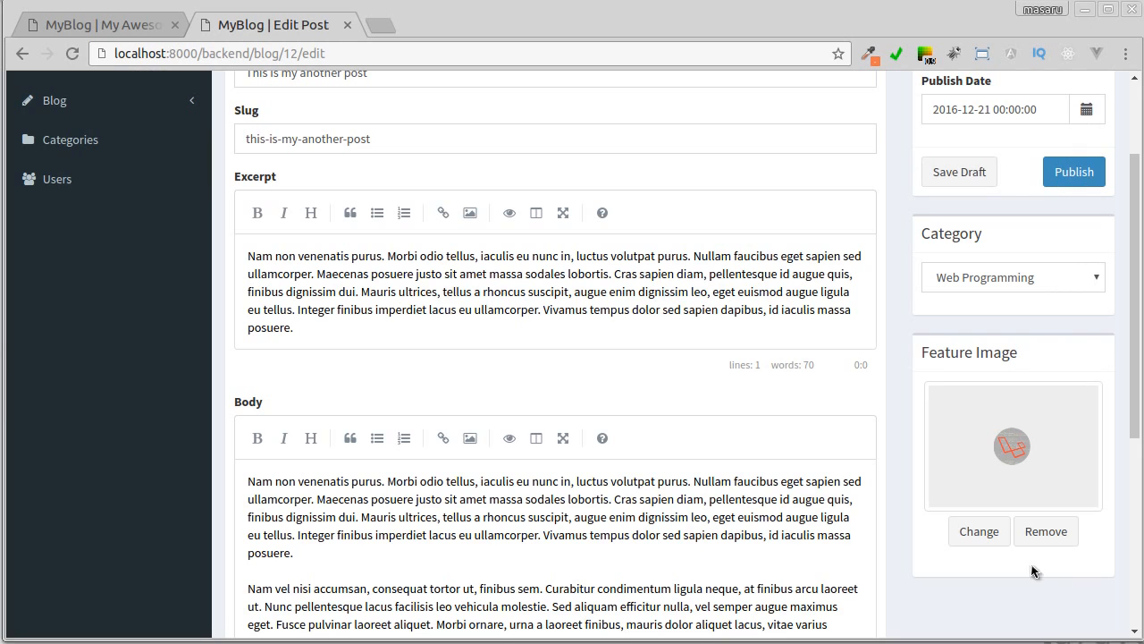
{"action": "left_click", "coordinate": [1074, 171]}
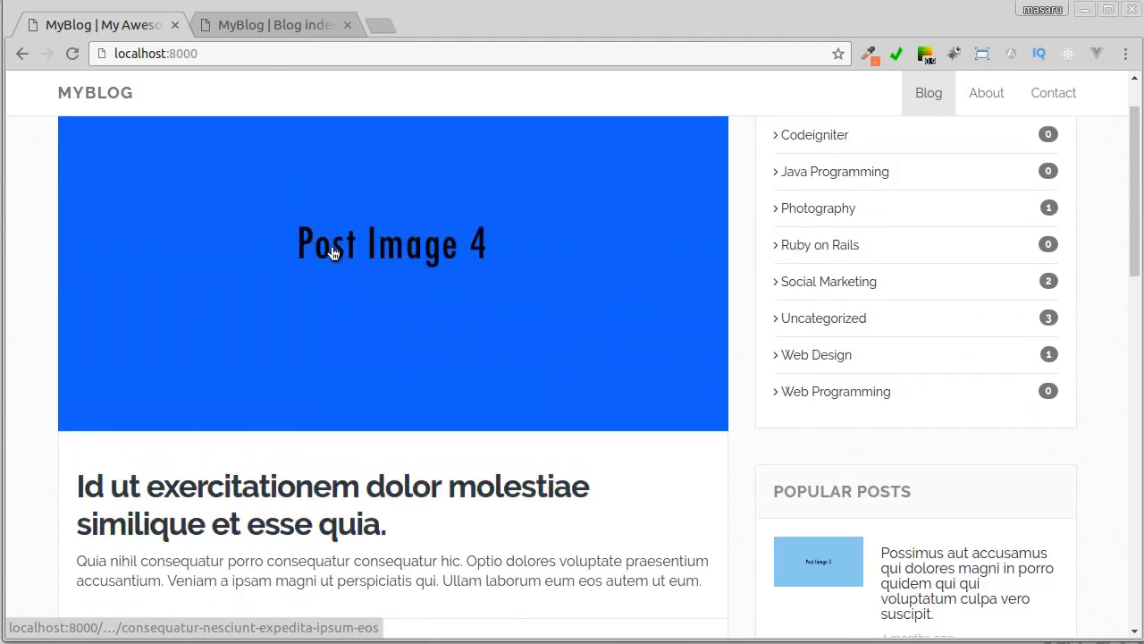
Step: Move 'This is my another post' to trash and permanently delete it from Trash
{"action": "left_click", "coordinate": [90, 25]}
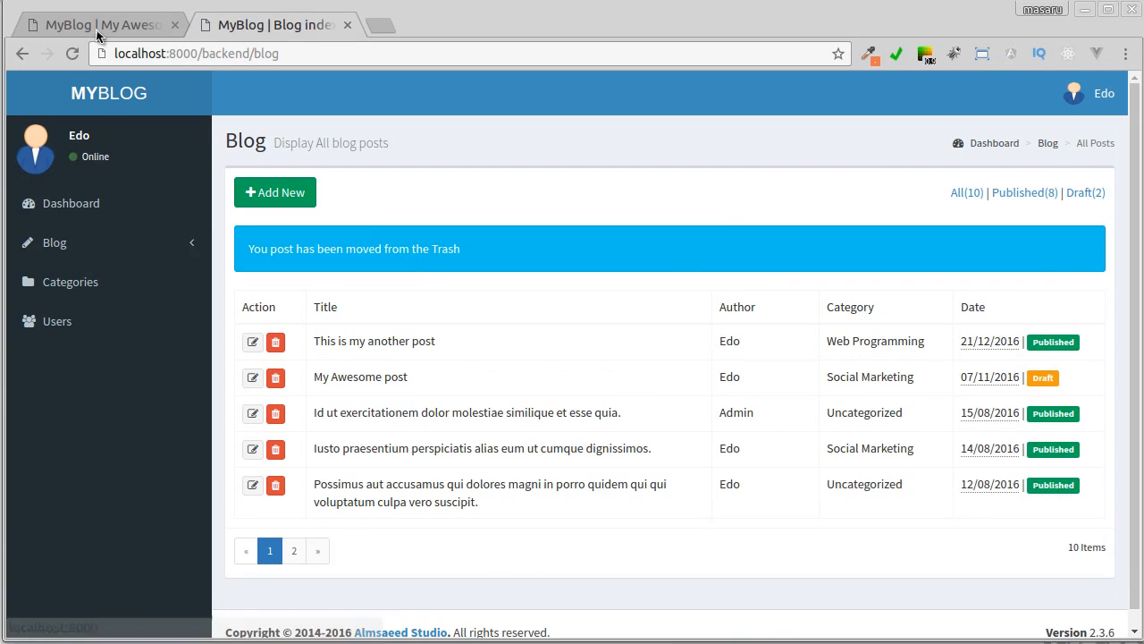
{"action": "left_click", "coordinate": [275, 341]}
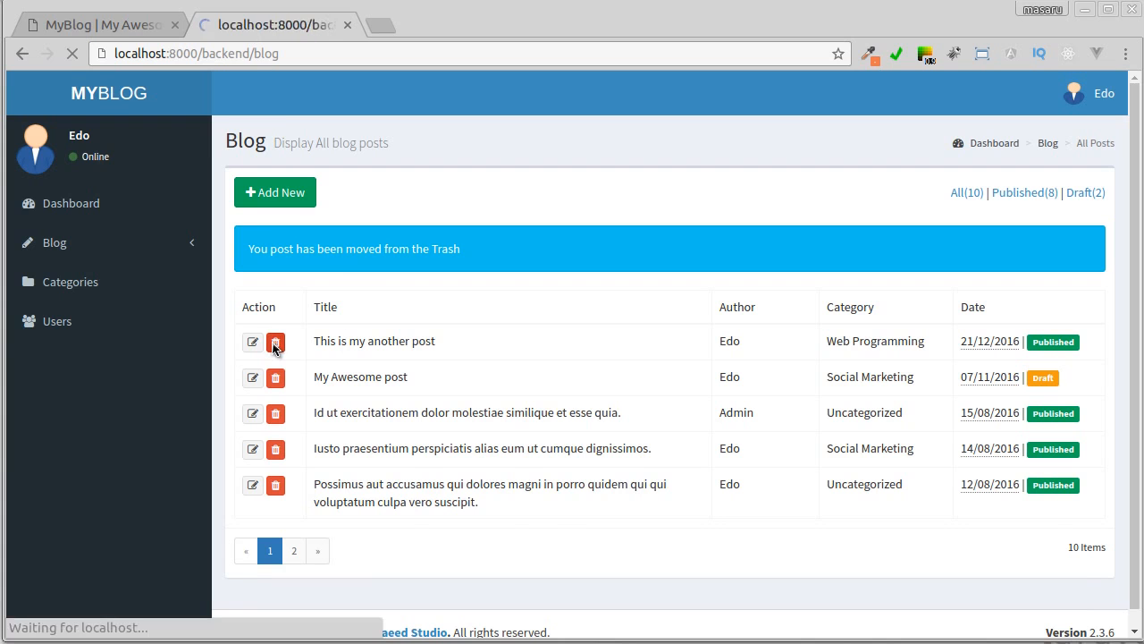
{"action": "left_click", "coordinate": [275, 341]}
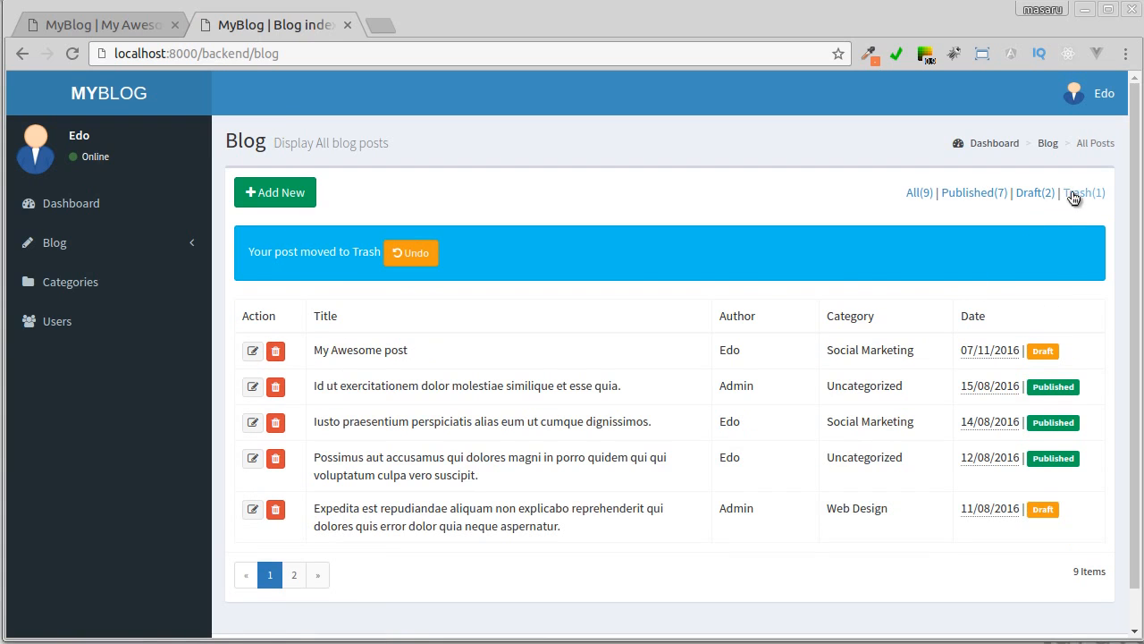
{"action": "left_click", "coordinate": [1084, 192]}
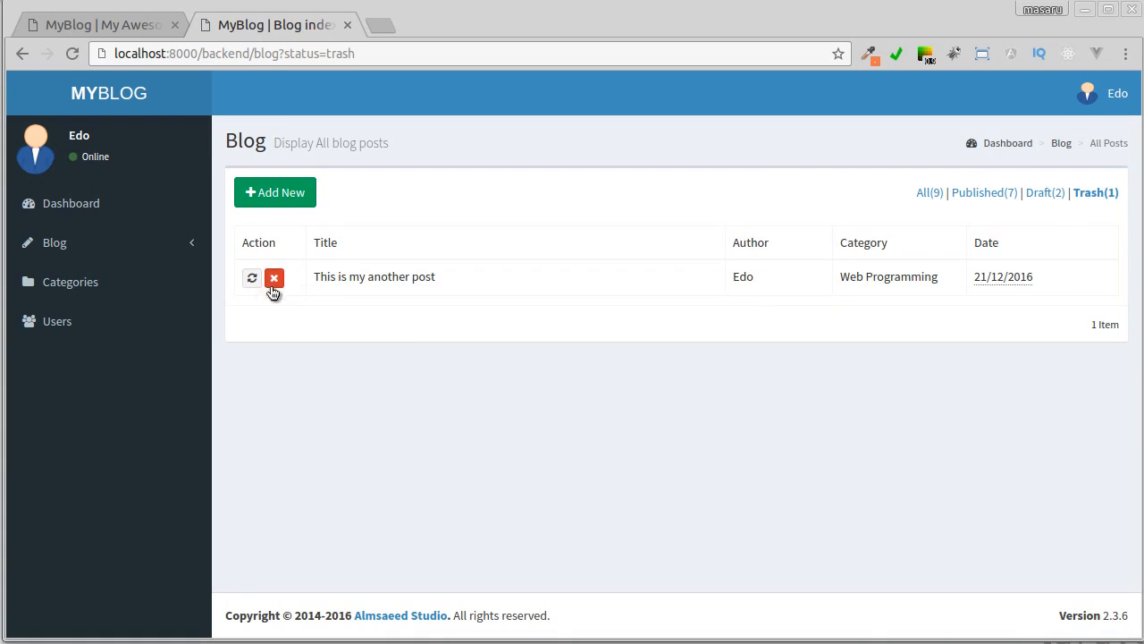
{"action": "left_click", "coordinate": [274, 278]}
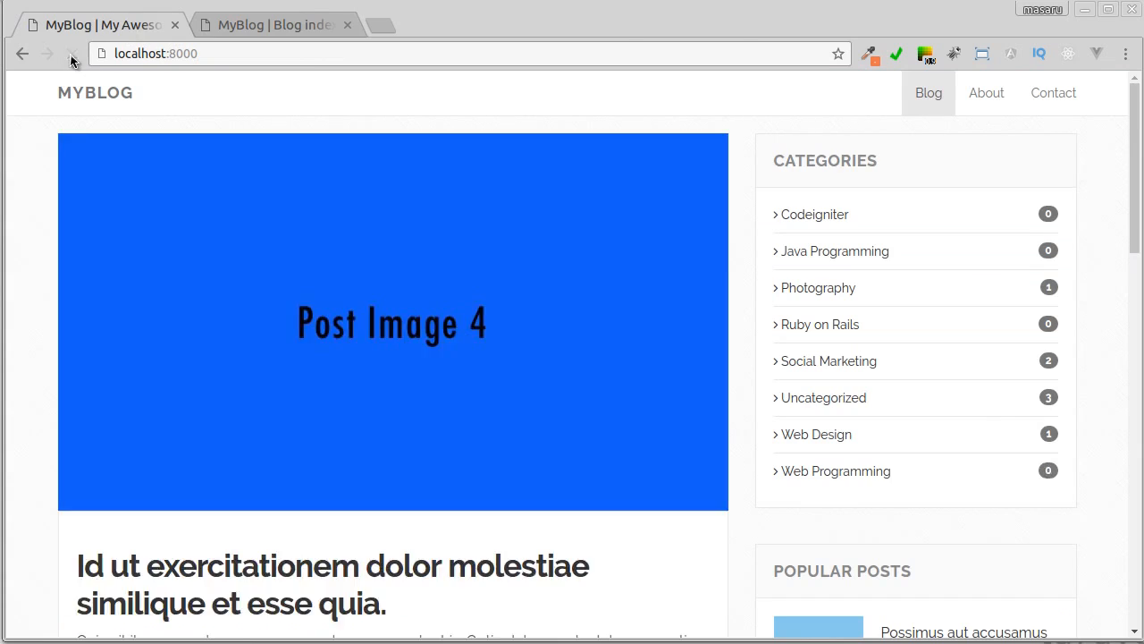
Step: Trash the 15/08/2016 Uncategorized post, browse the Trash, All and Draft filters, and open Categories
{"action": "left_click", "coordinate": [268, 24]}
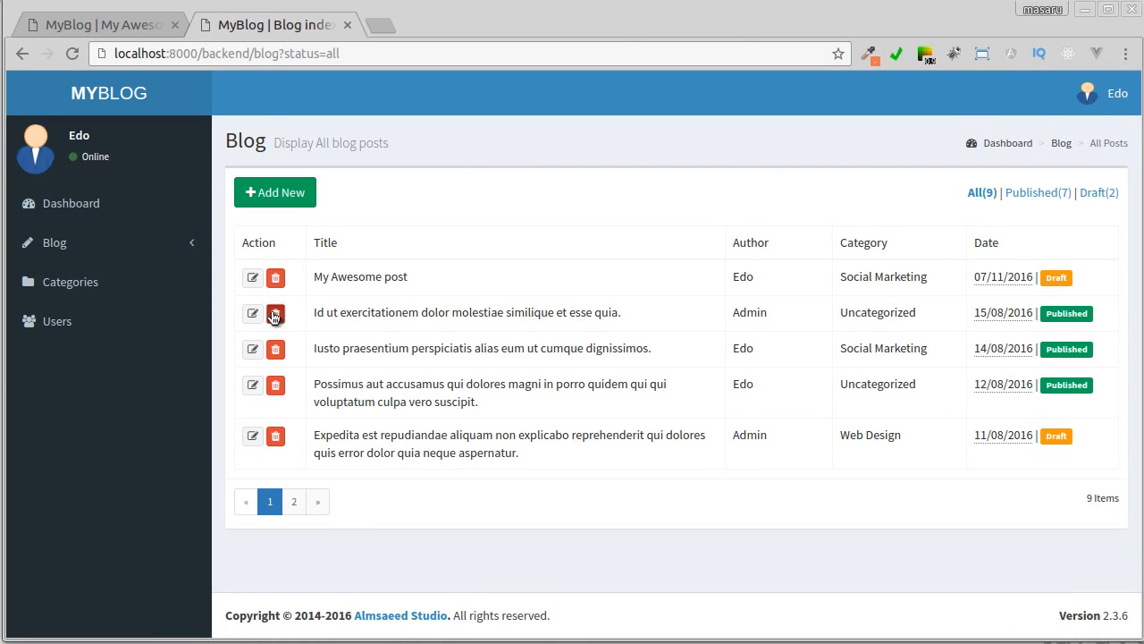
{"action": "left_click", "coordinate": [276, 313]}
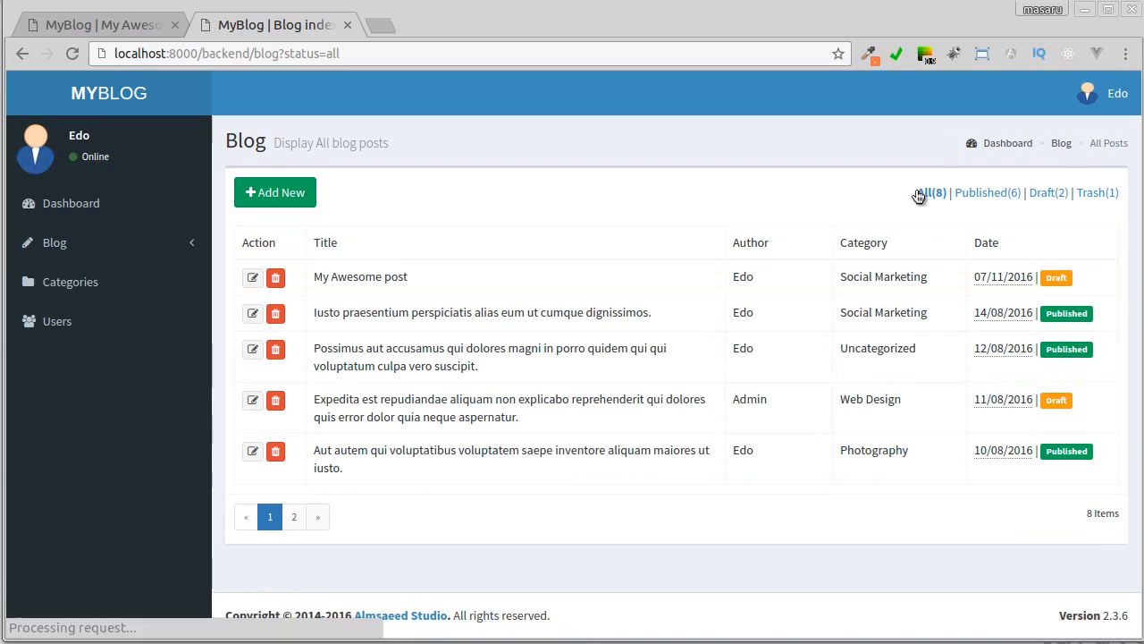
{"action": "left_click", "coordinate": [1094, 192]}
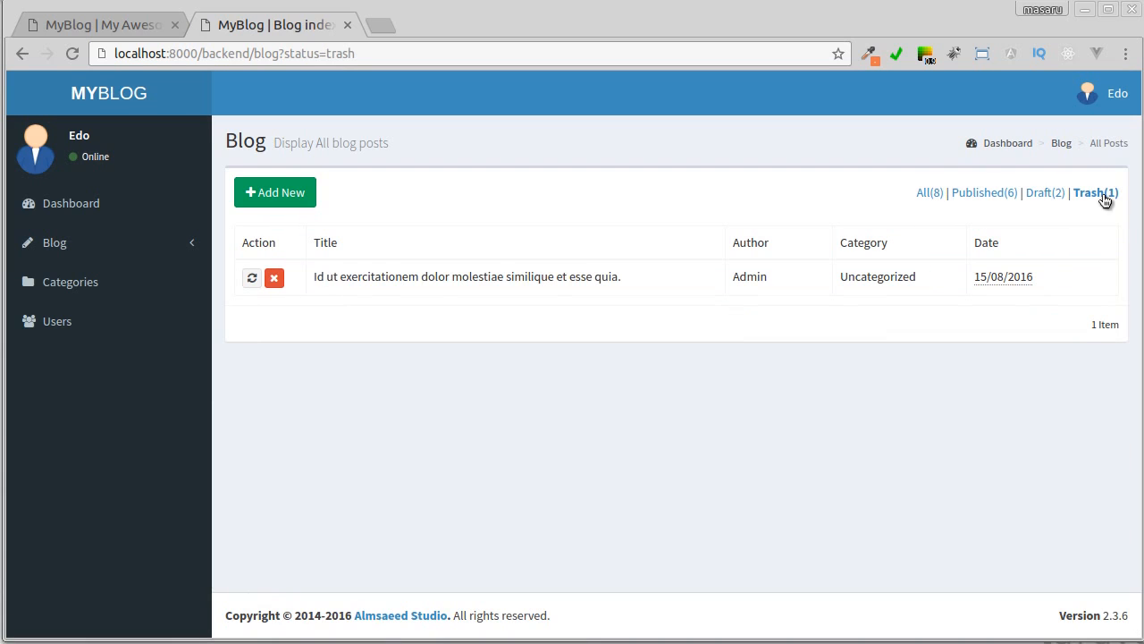
{"action": "mouse_move", "coordinate": [931, 201]}
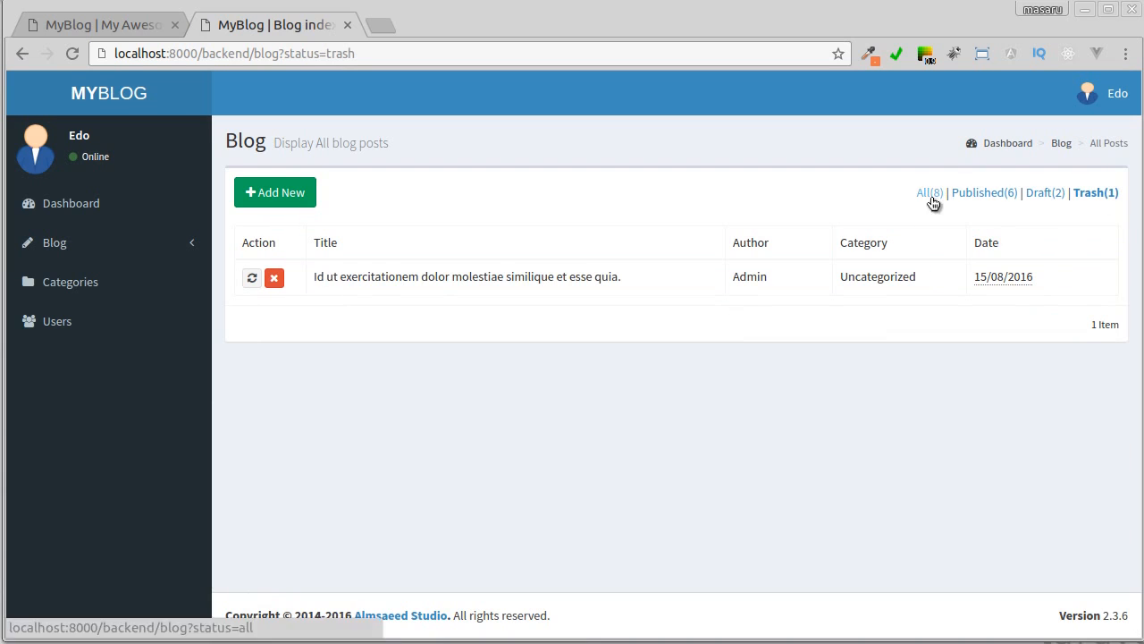
{"action": "left_click", "coordinate": [929, 192]}
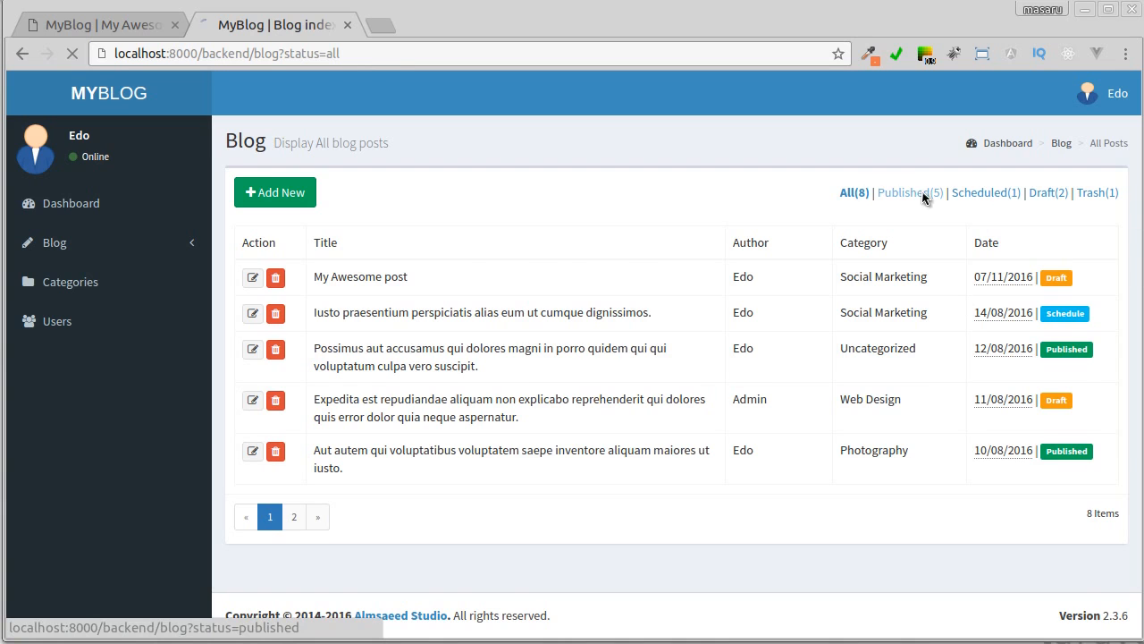
{"action": "left_click", "coordinate": [1047, 192]}
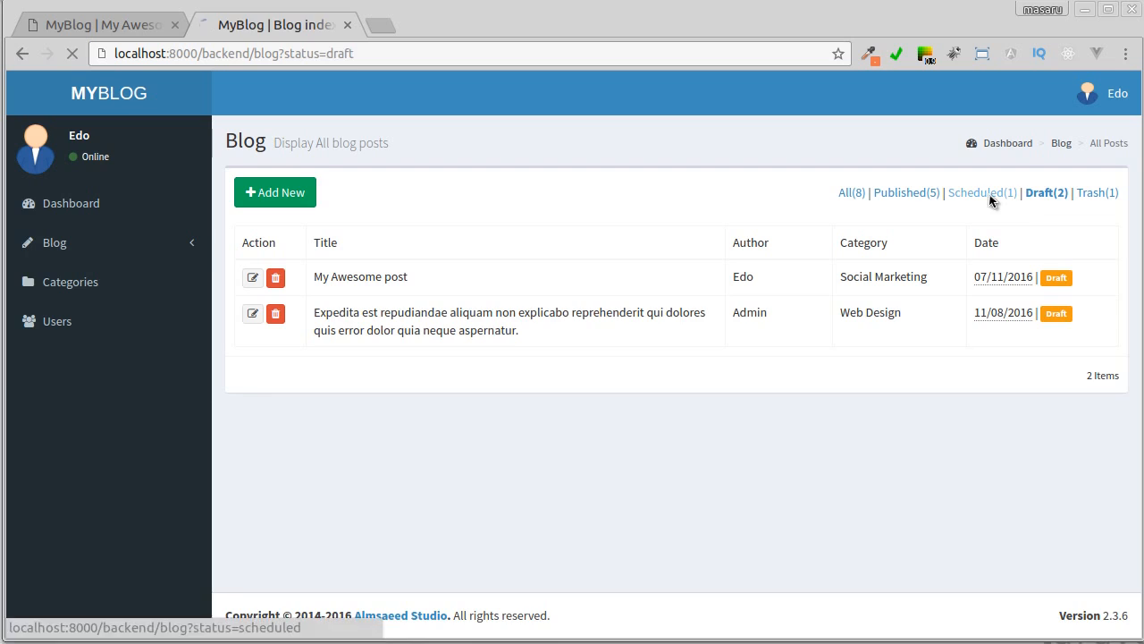
{"action": "left_click", "coordinate": [70, 282]}
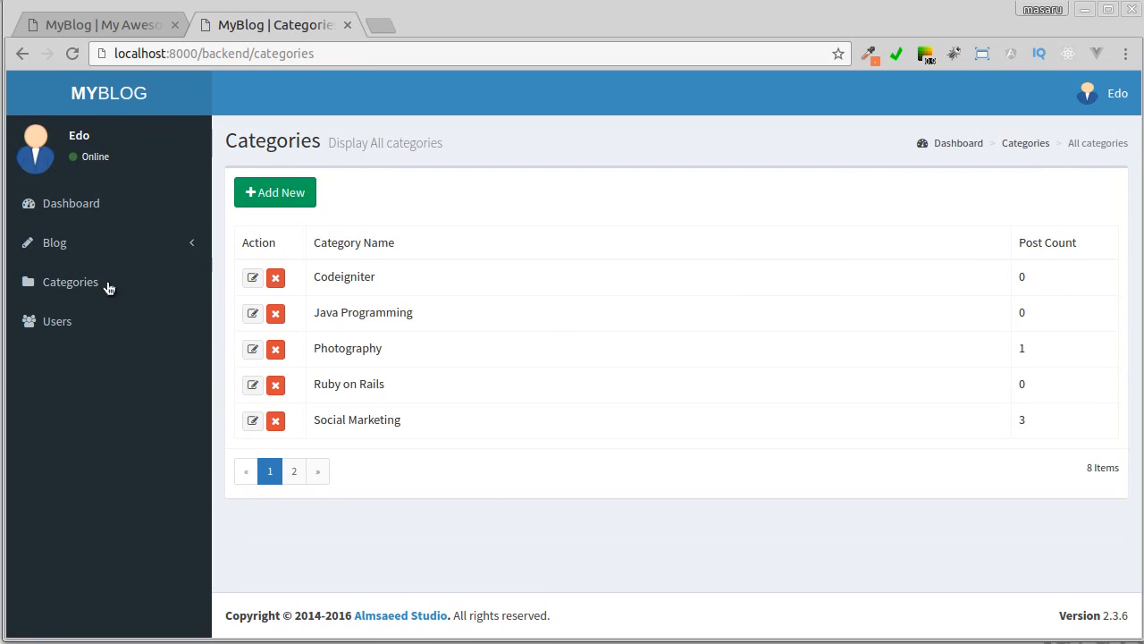
Step: Add a new category and rename the PHP 7 category to PHP
{"action": "left_click", "coordinate": [275, 191]}
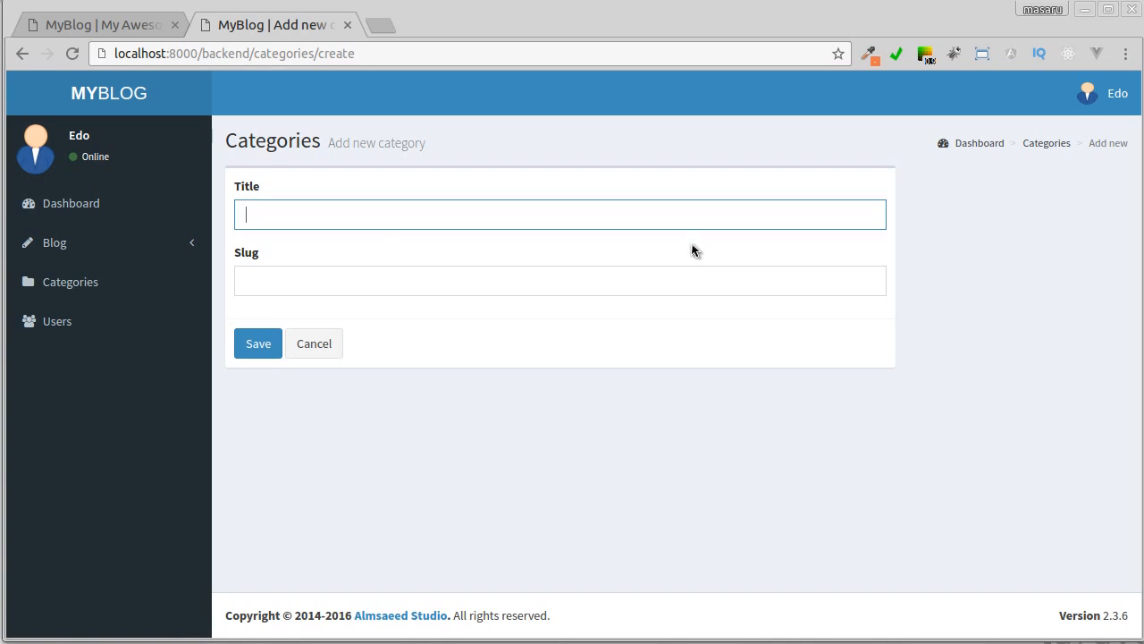
{"action": "type", "text": "Web Design"}
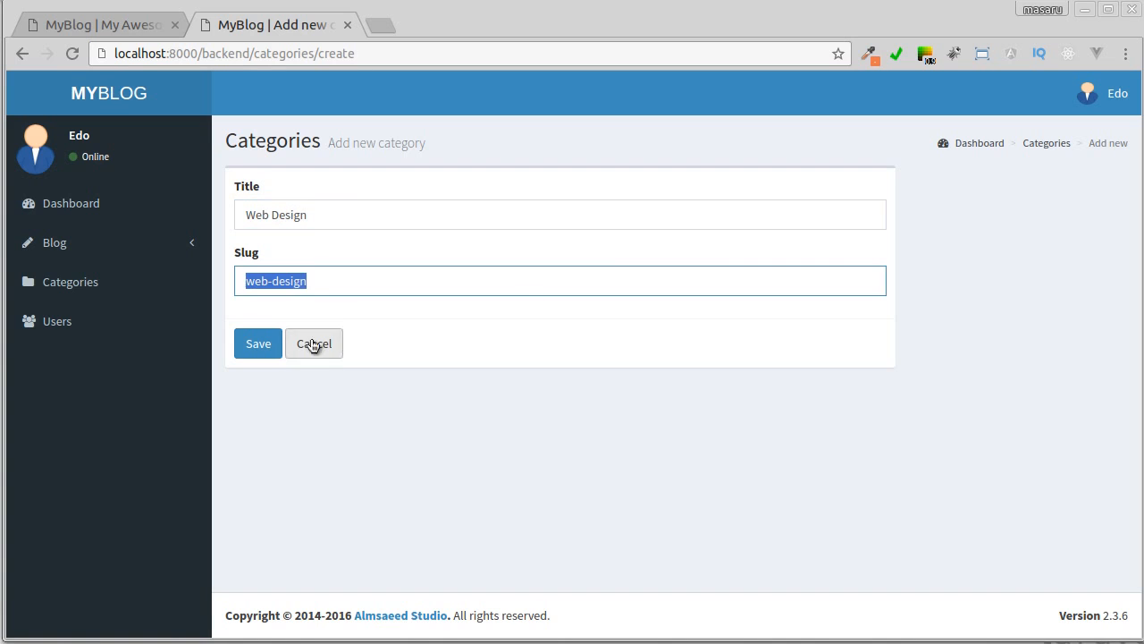
{"action": "left_click", "coordinate": [257, 342]}
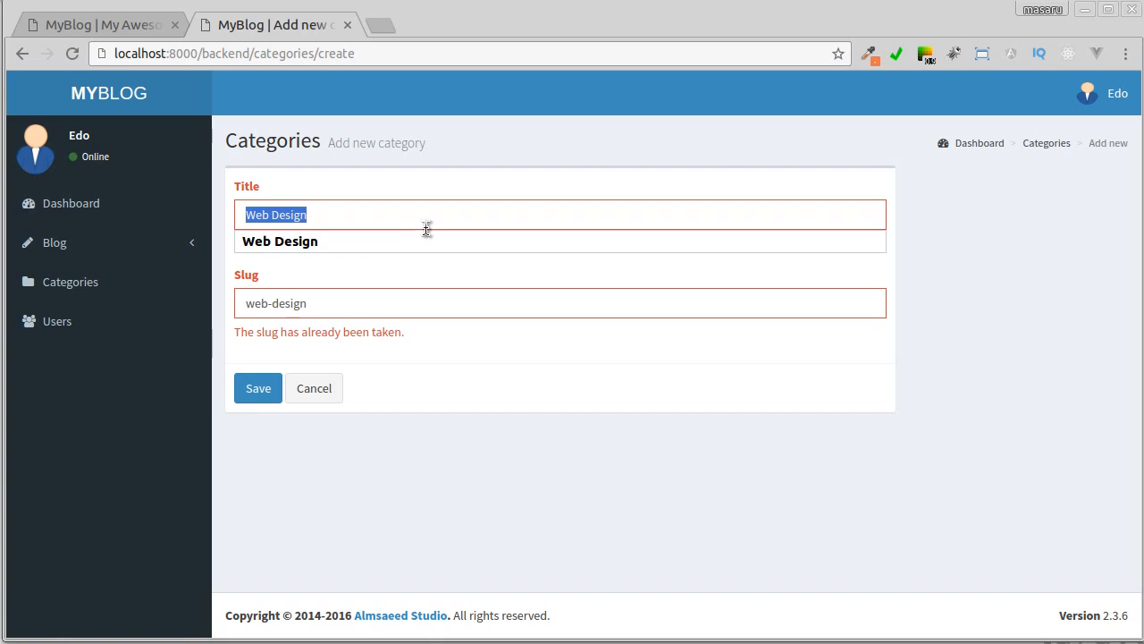
{"action": "left_click", "coordinate": [257, 388]}
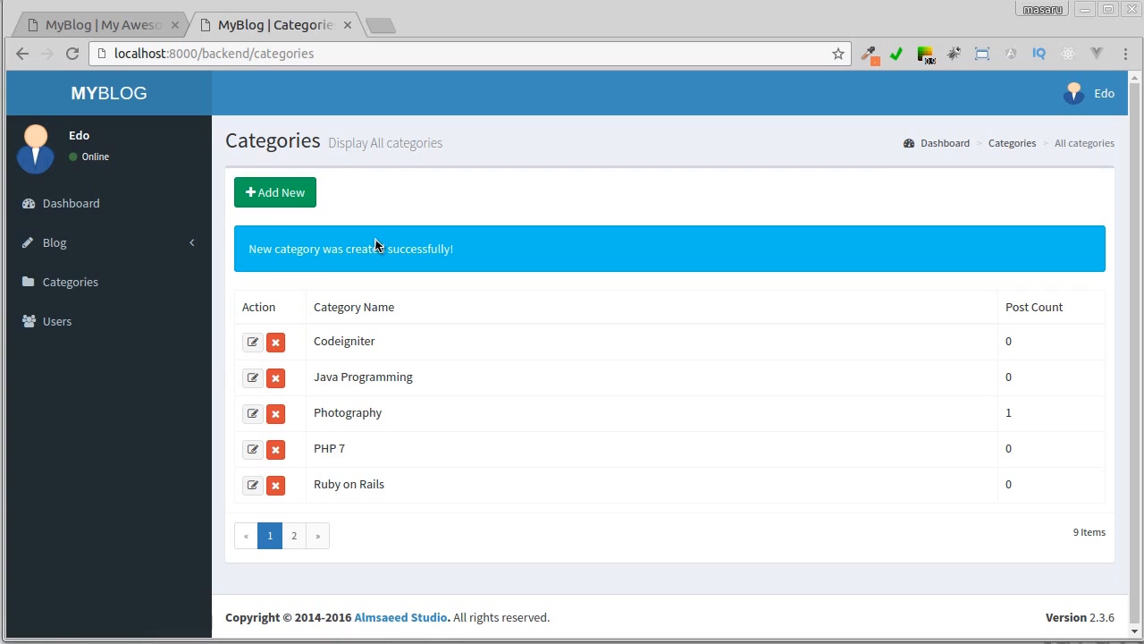
{"action": "mouse_move", "coordinate": [253, 448]}
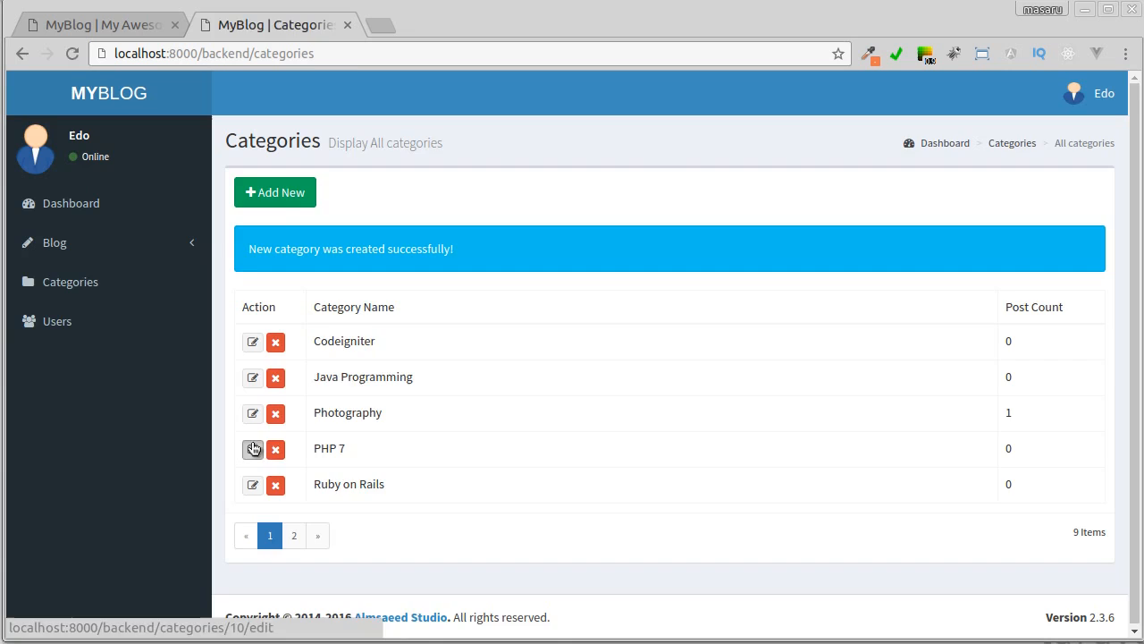
{"action": "left_click", "coordinate": [253, 449]}
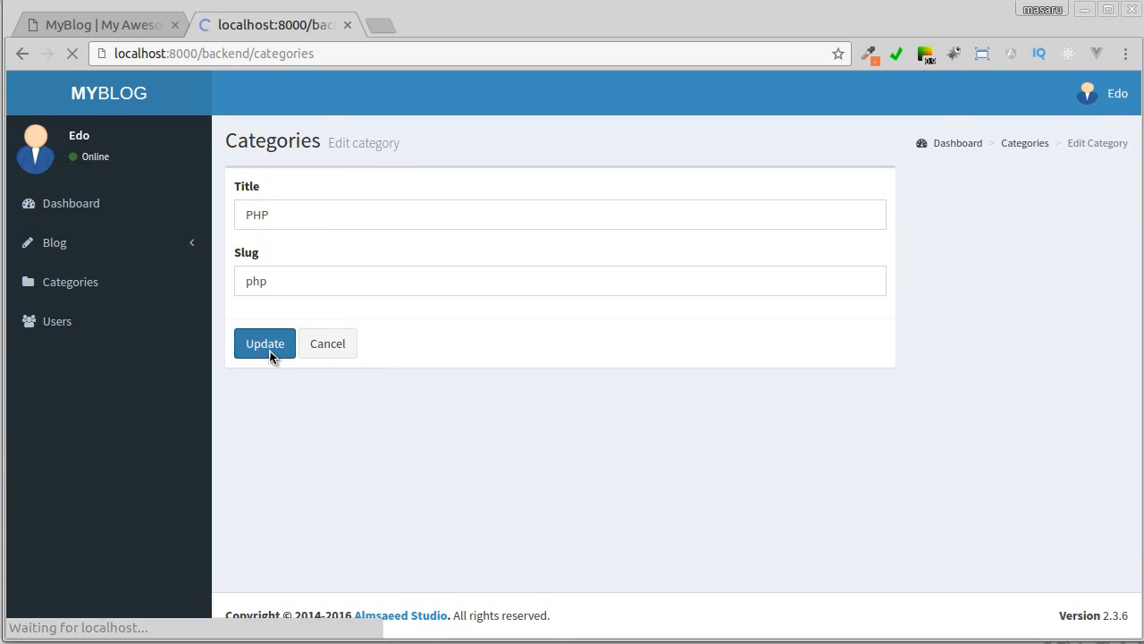
{"action": "left_click", "coordinate": [264, 343]}
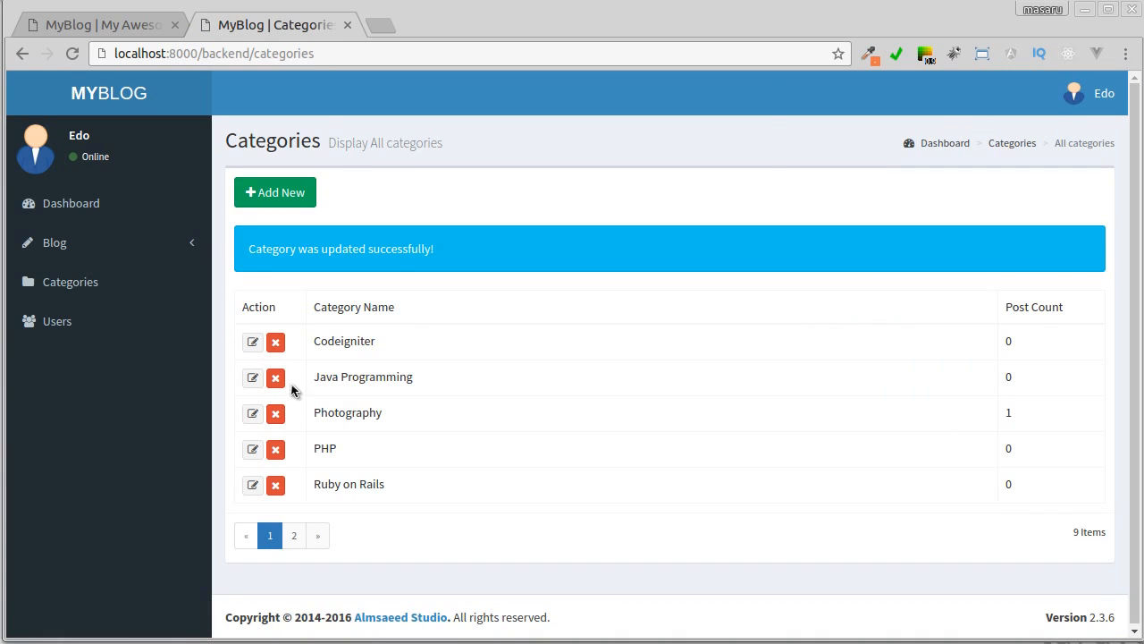
Step: Delete the Java Programming category and, on page 2, the Web Design category
{"action": "left_click", "coordinate": [276, 378]}
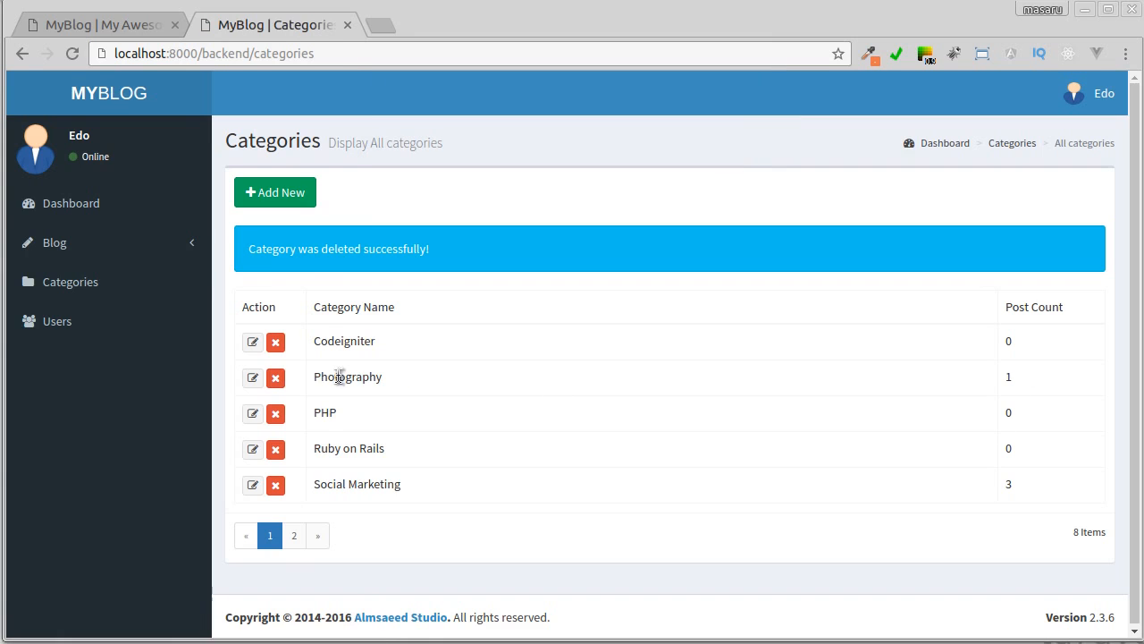
{"action": "left_click", "coordinate": [293, 536]}
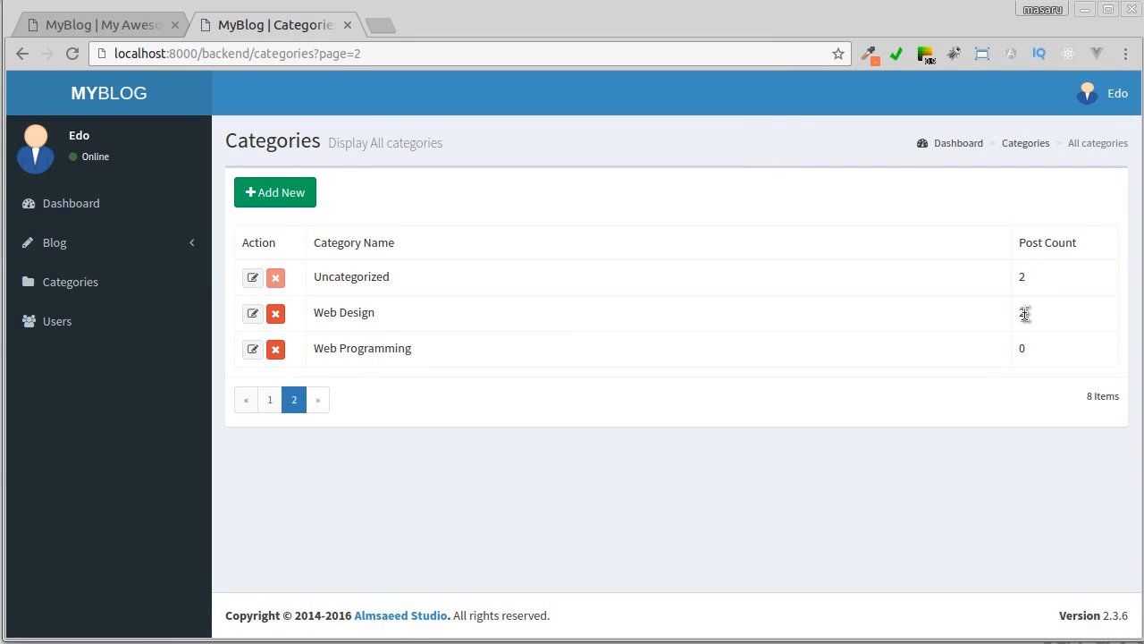
{"action": "left_click", "coordinate": [275, 313]}
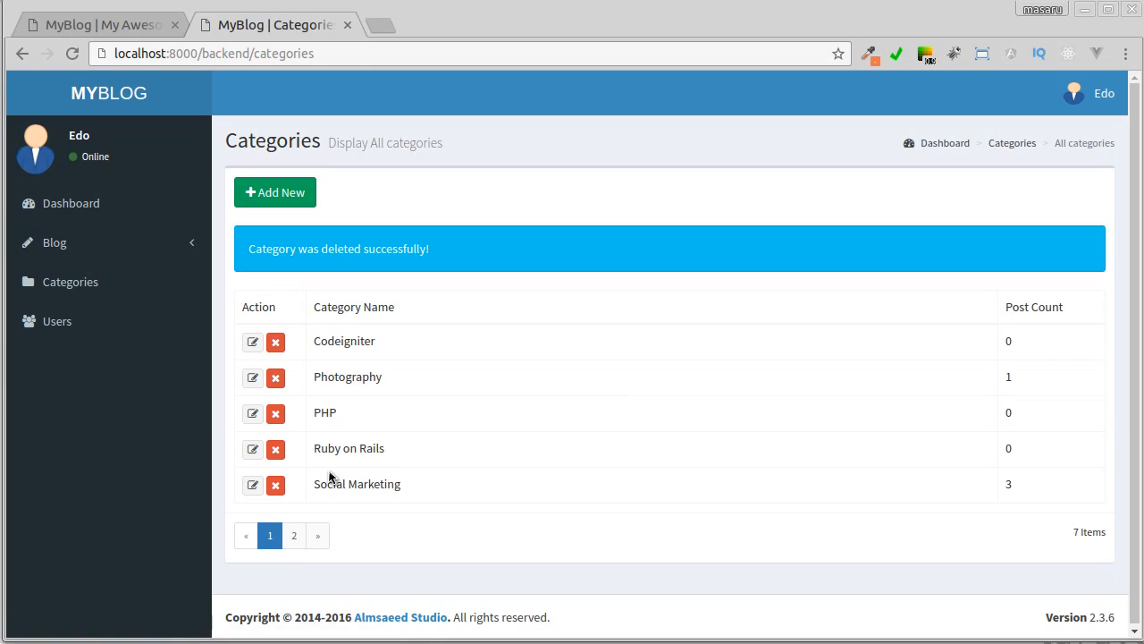
{"action": "left_click", "coordinate": [294, 535]}
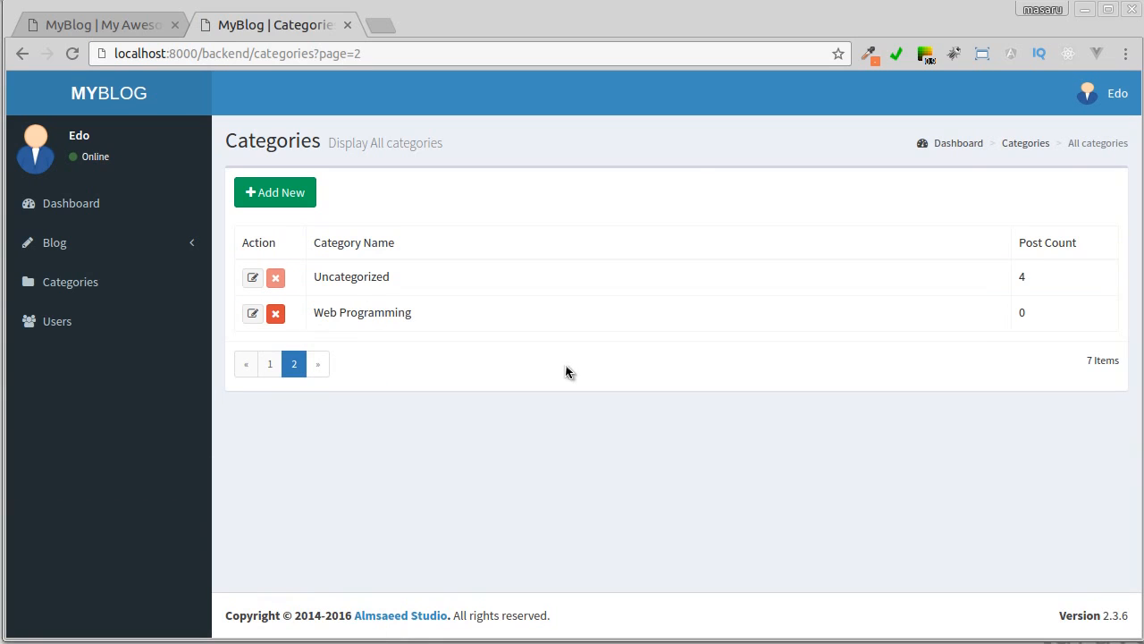
{"action": "left_click", "coordinate": [56, 321]}
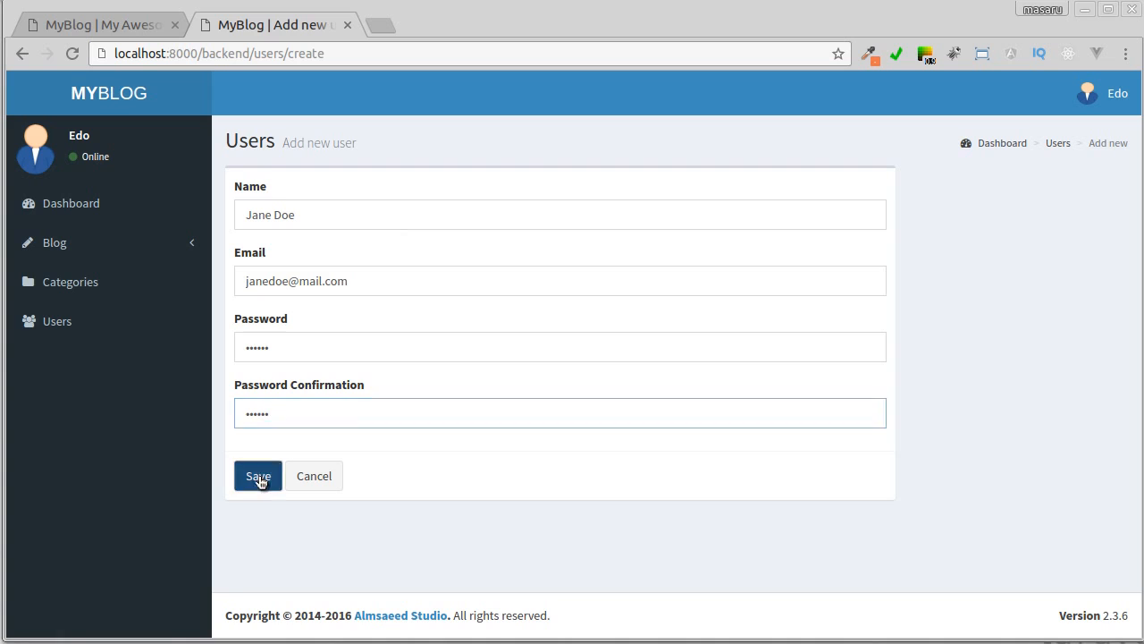
Step: Save the Jane Doe user account, then delete her along with all her content
{"action": "left_click", "coordinate": [257, 476]}
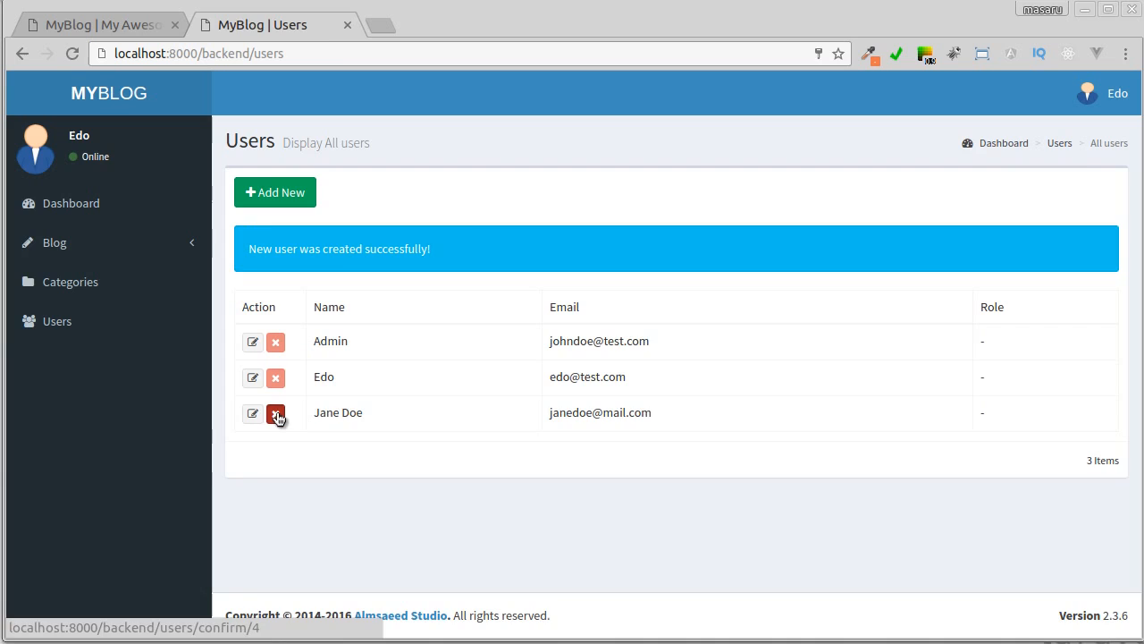
{"action": "left_click", "coordinate": [276, 413]}
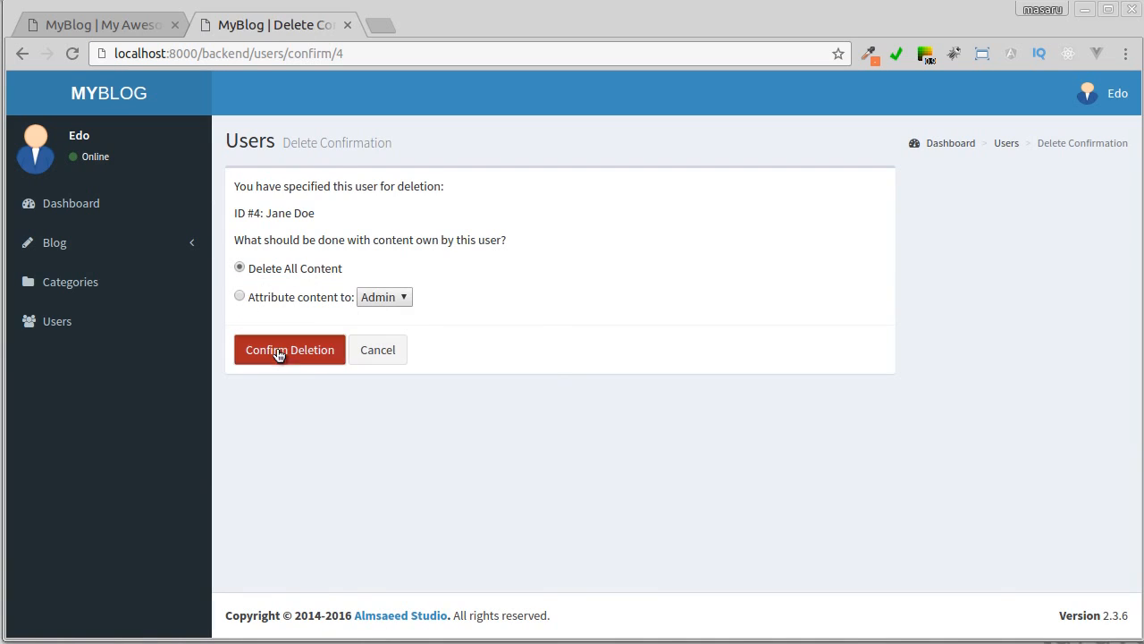
{"action": "left_click", "coordinate": [288, 350]}
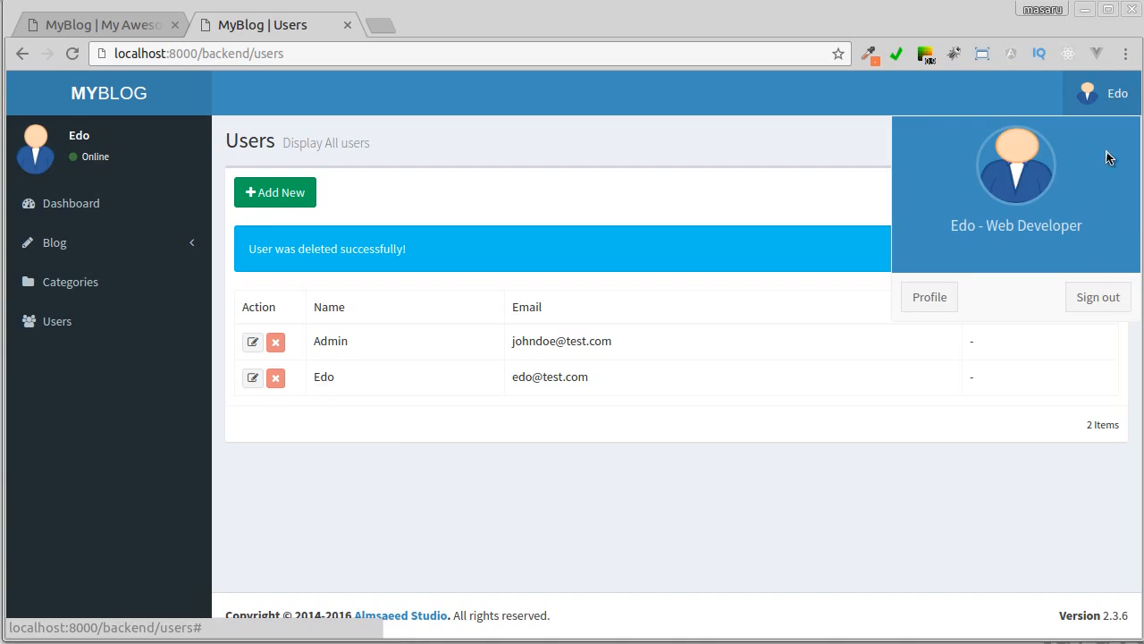